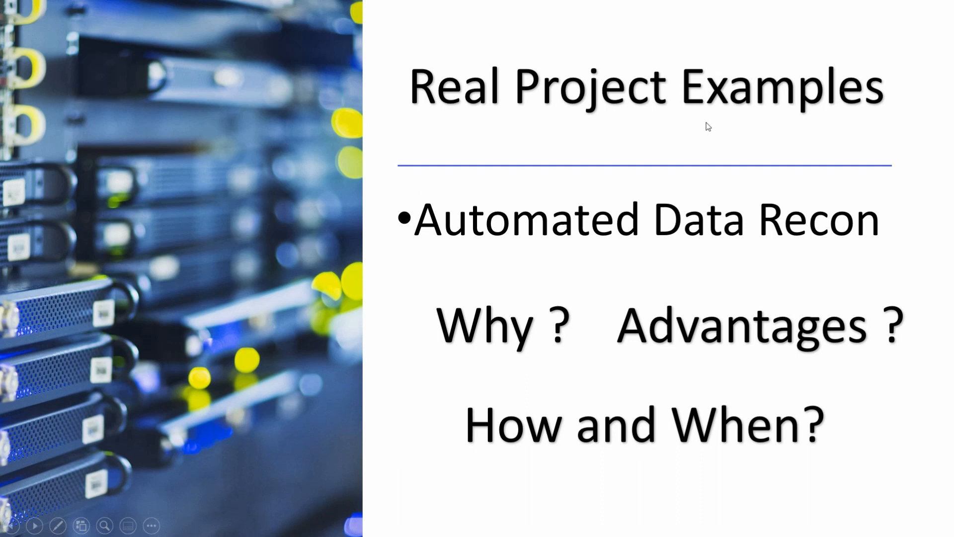
mouse_move(771, 113)
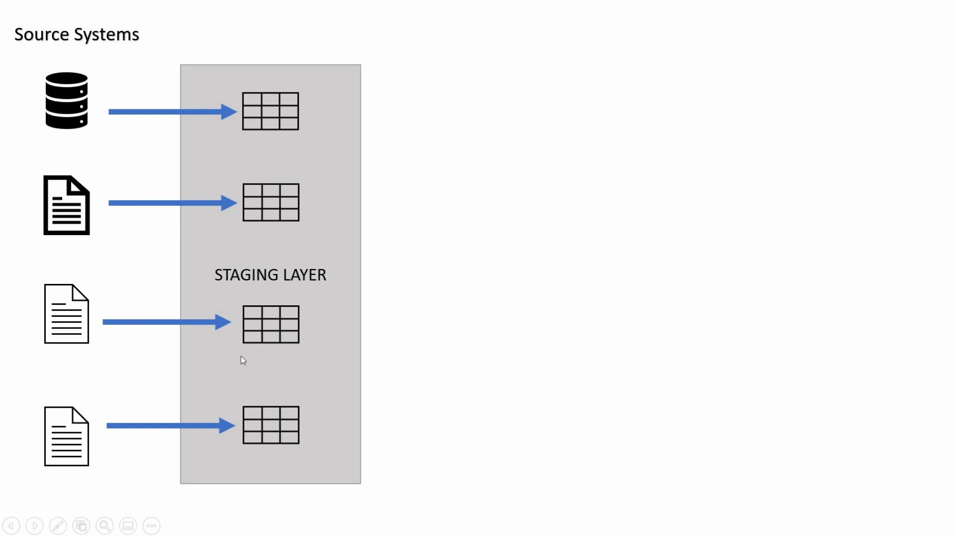
mouse_move(132, 125)
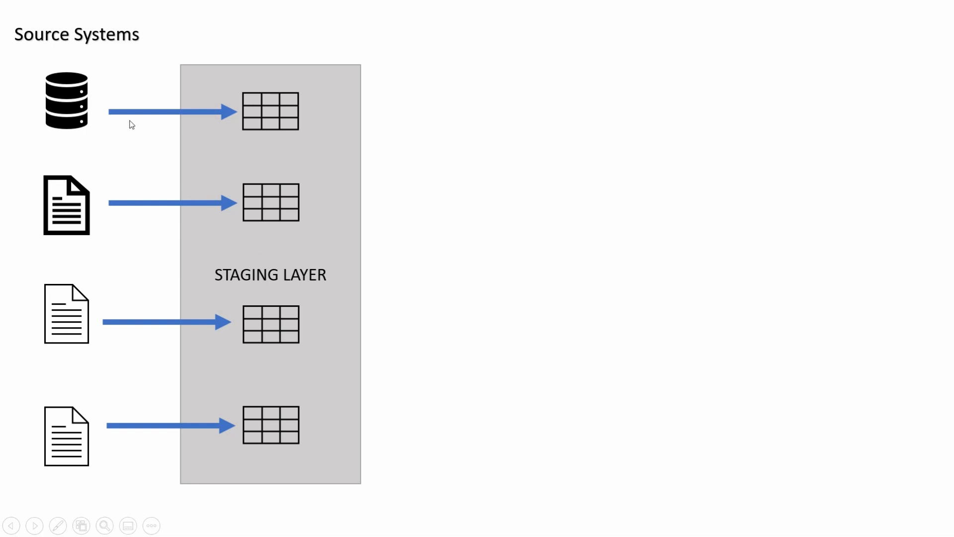
mouse_move(104, 332)
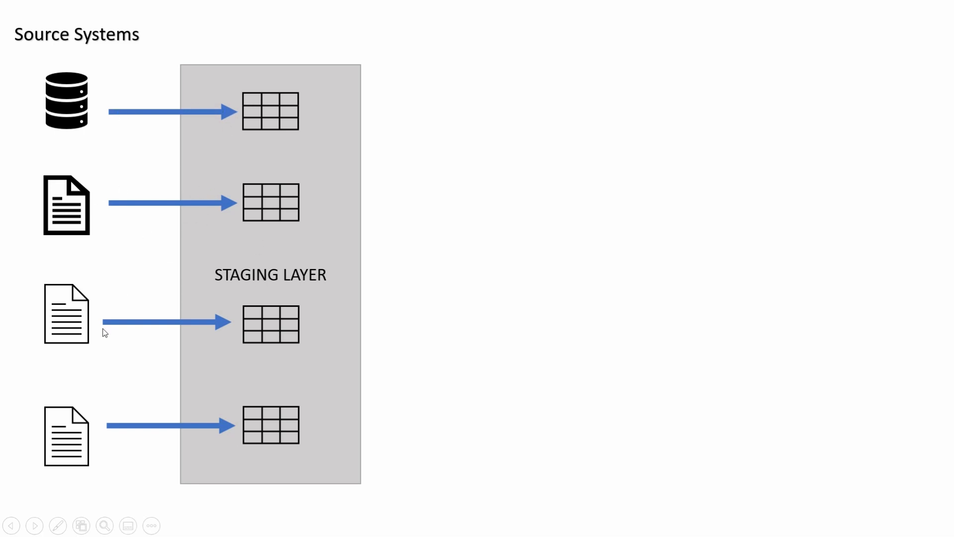
mouse_move(141, 431)
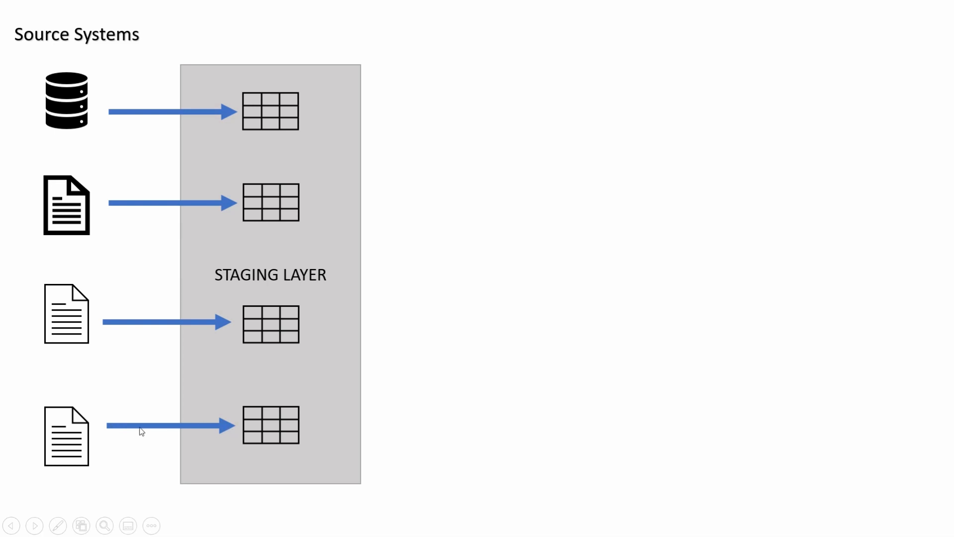
mouse_move(192, 204)
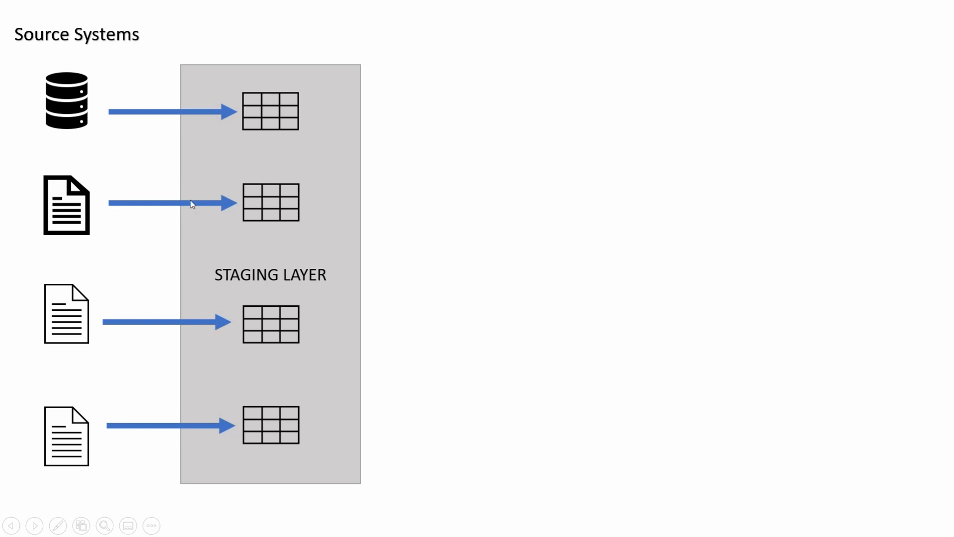
mouse_move(209, 133)
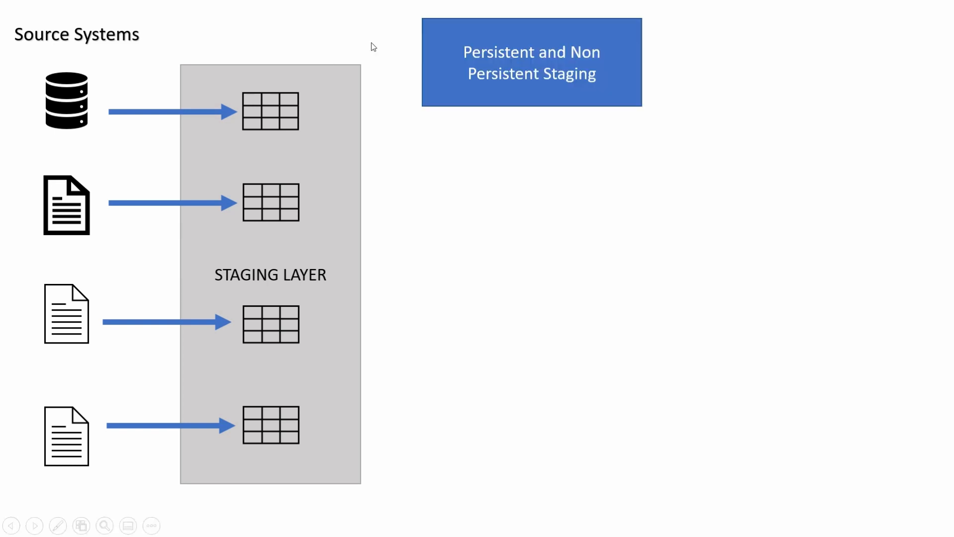
mouse_move(539, 63)
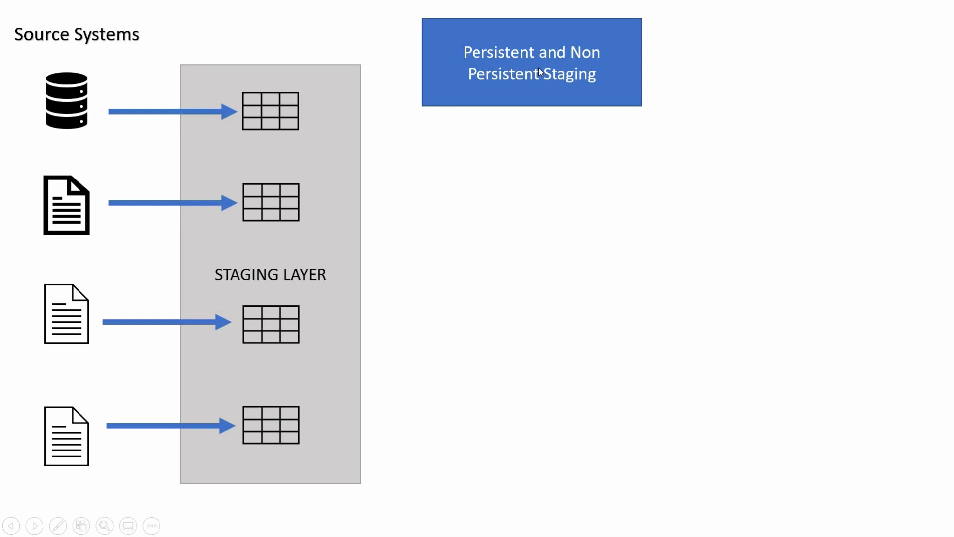
mouse_move(542, 84)
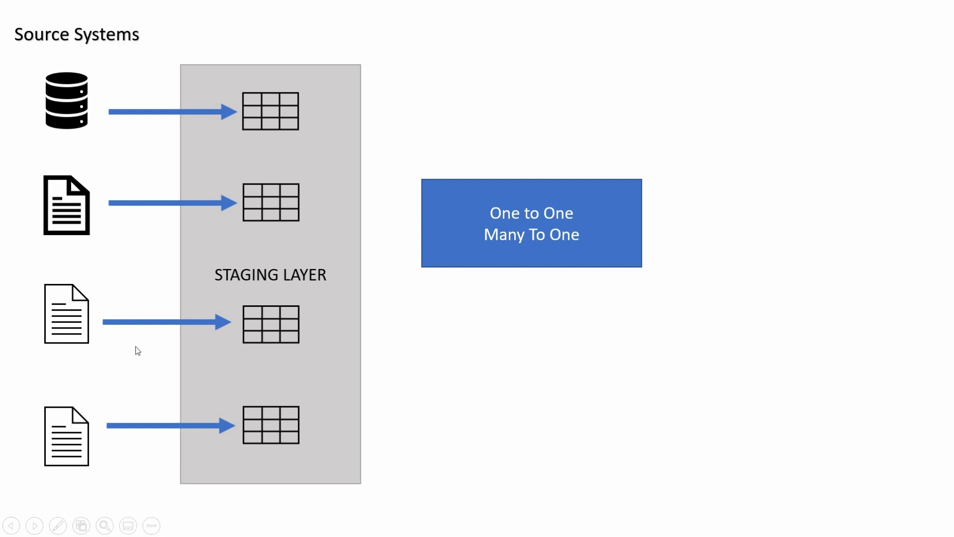
mouse_move(71, 433)
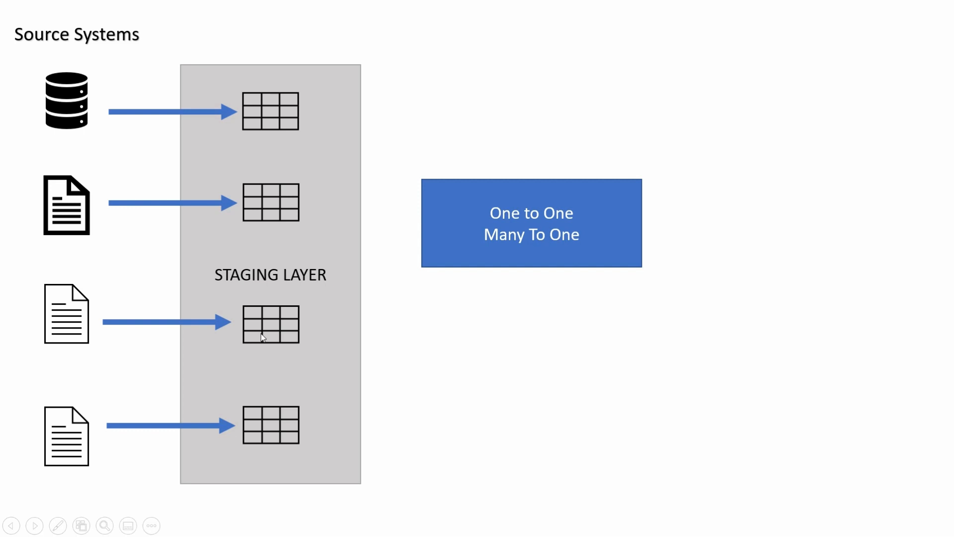
mouse_move(380, 311)
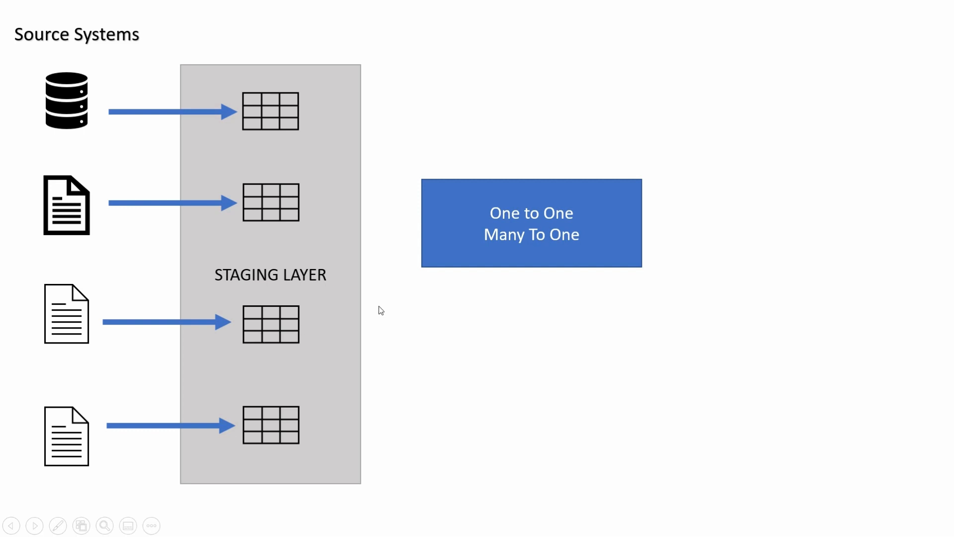
mouse_move(263, 275)
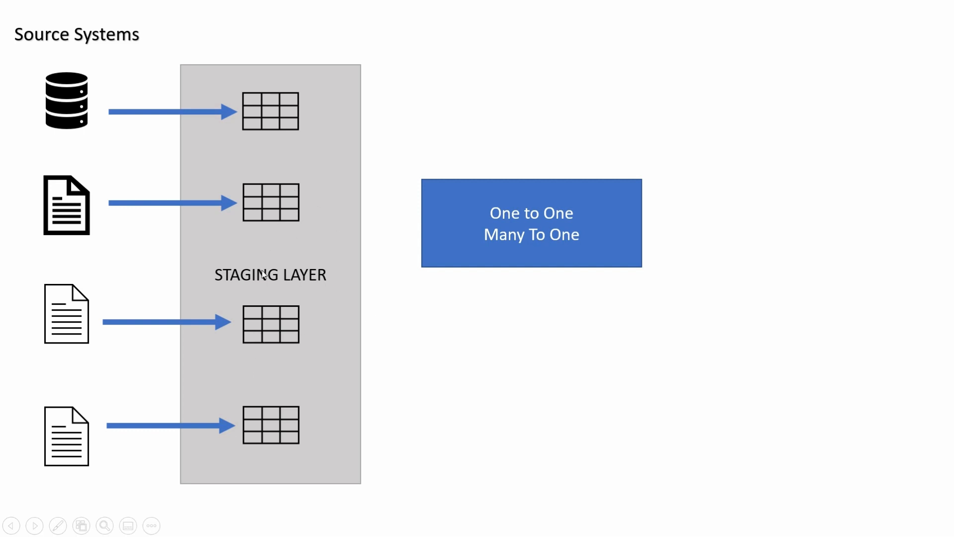
mouse_move(298, 224)
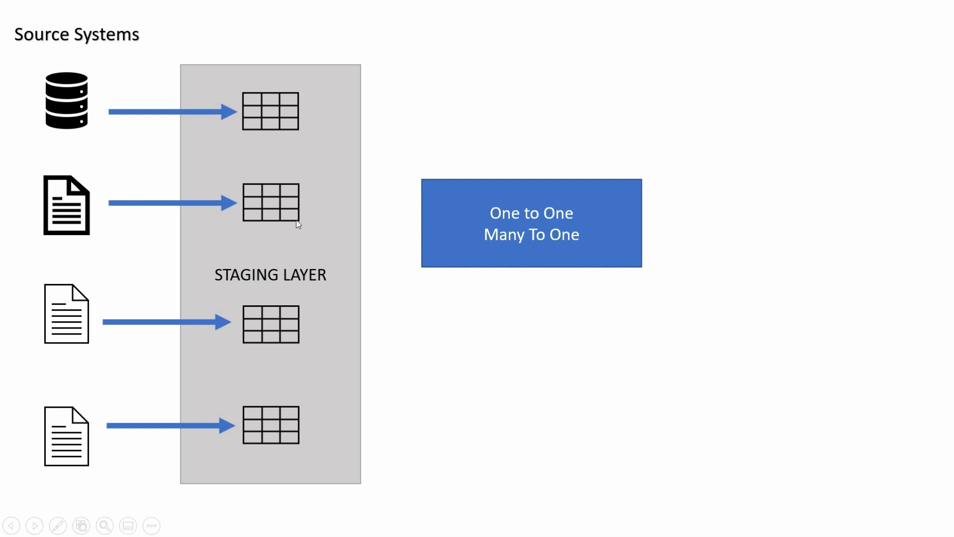
mouse_move(298, 175)
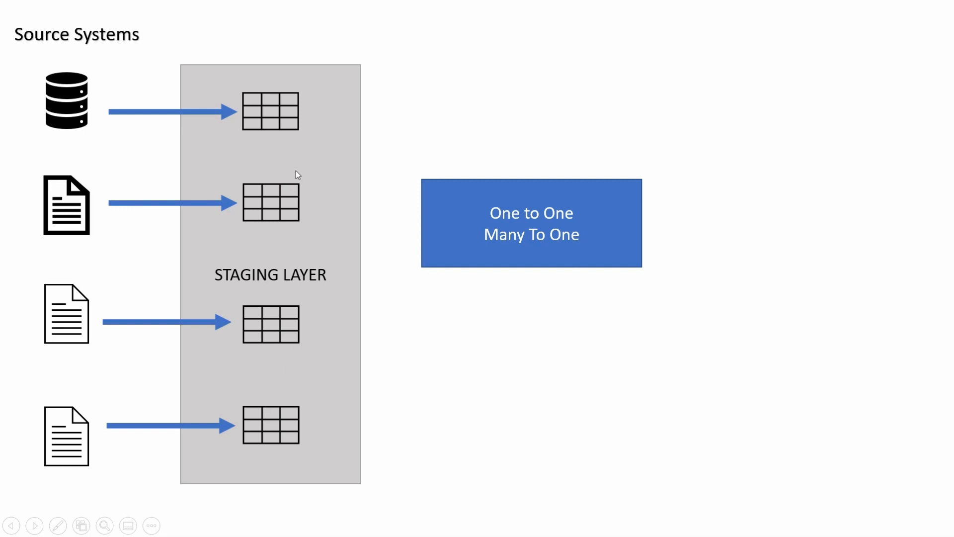
mouse_move(314, 311)
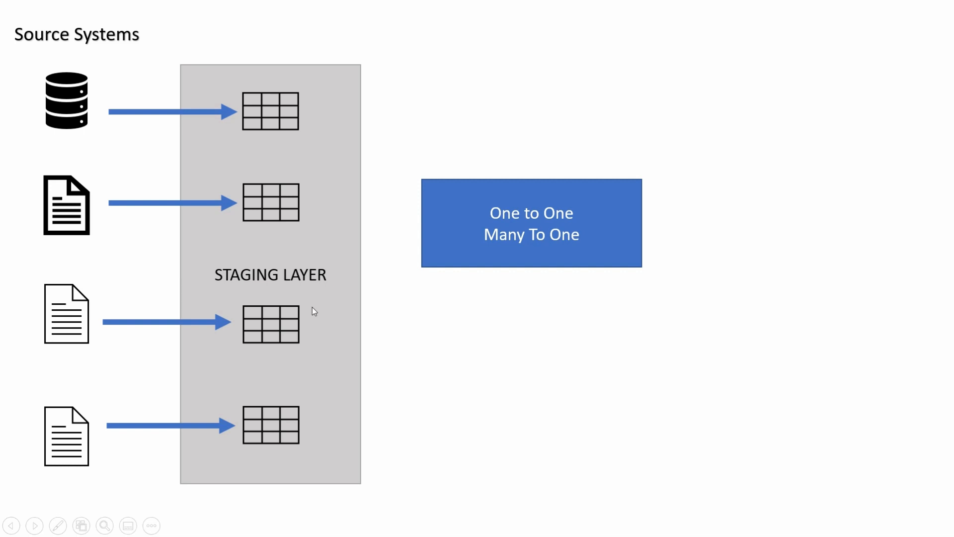
mouse_move(321, 351)
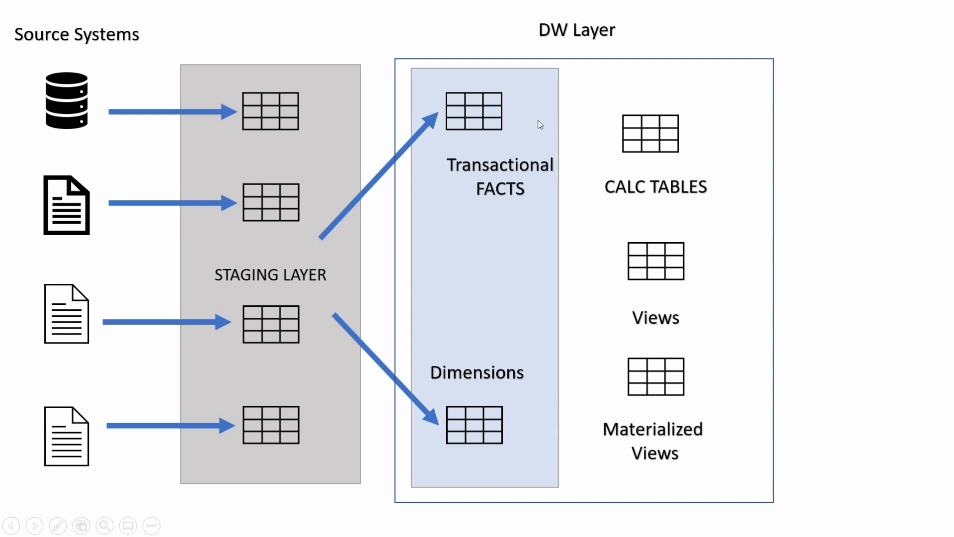
mouse_move(487, 140)
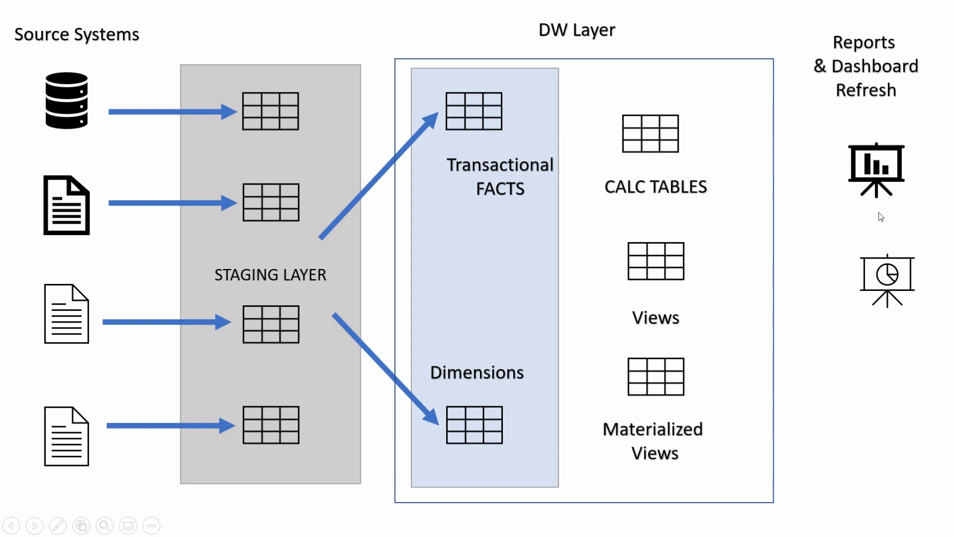
mouse_move(666, 146)
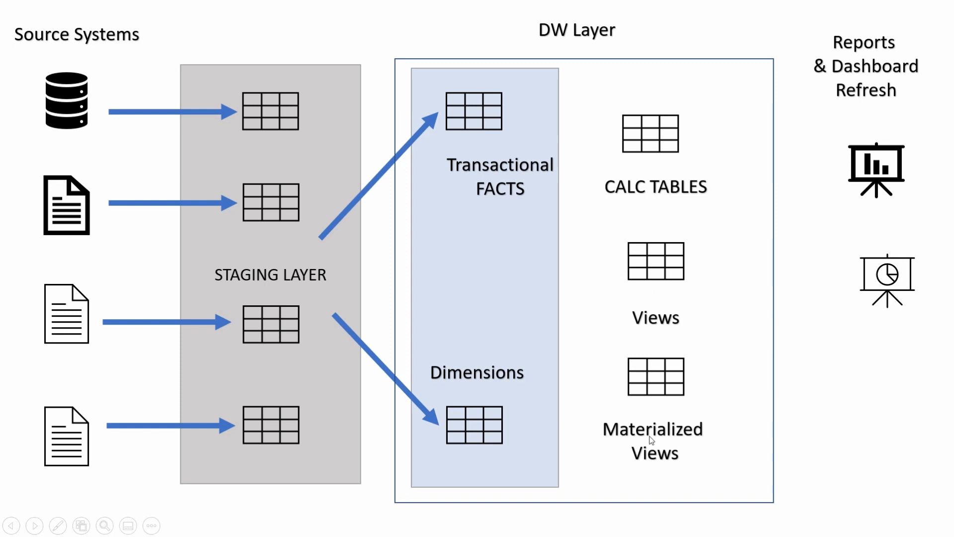
mouse_move(895, 206)
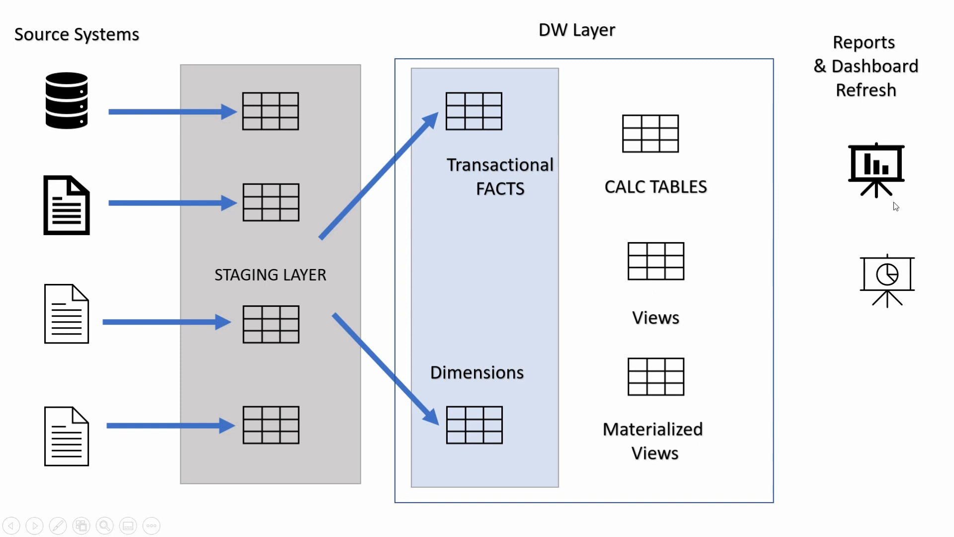
mouse_move(468, 346)
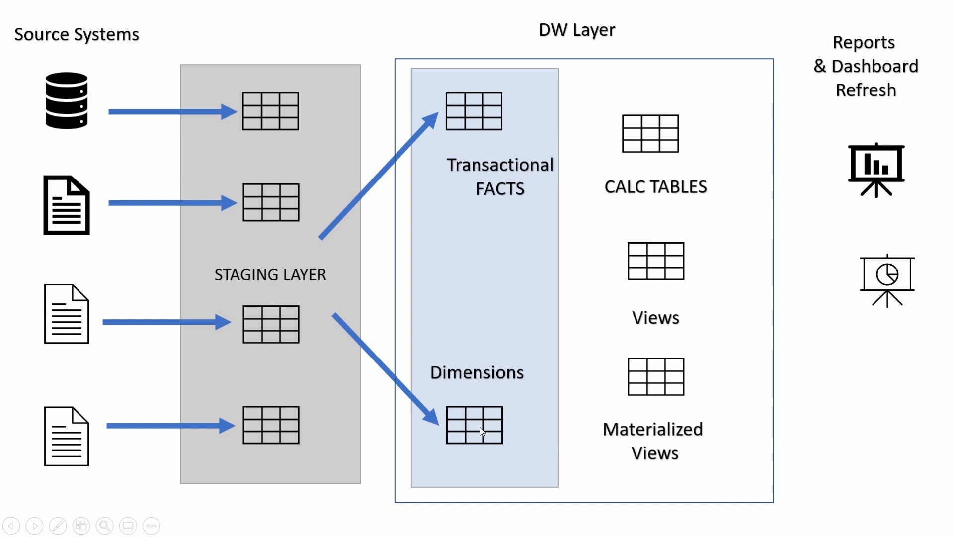
mouse_move(886, 183)
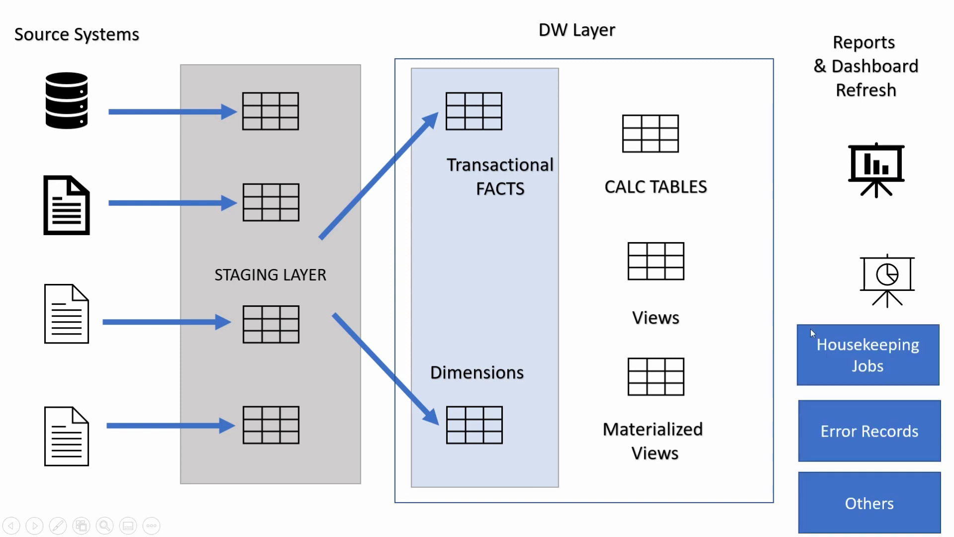
mouse_move(256, 513)
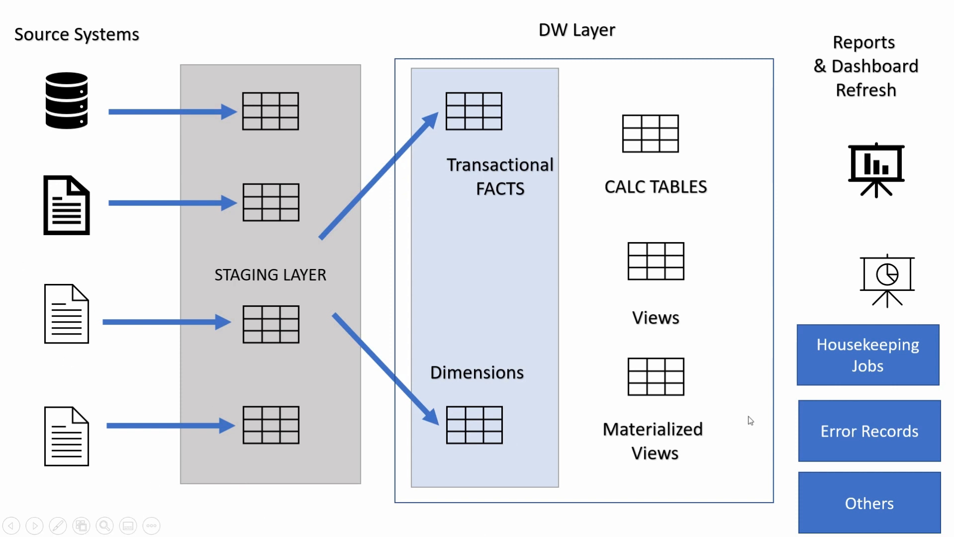
mouse_move(765, 419)
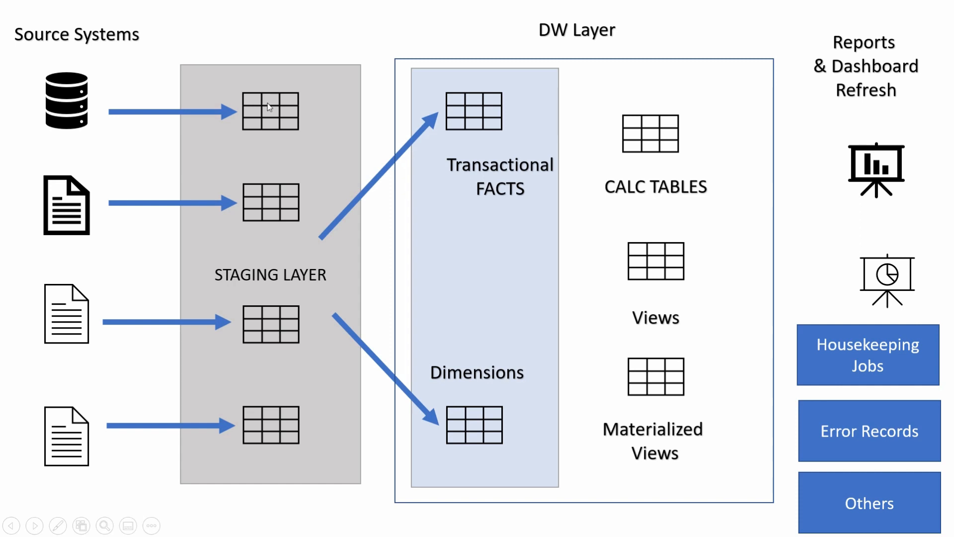
mouse_move(447, 236)
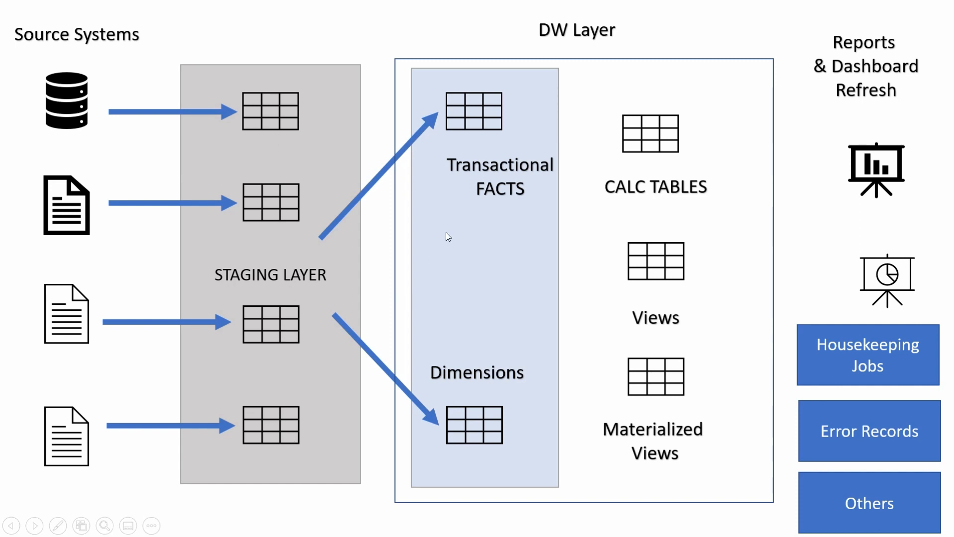
mouse_move(478, 211)
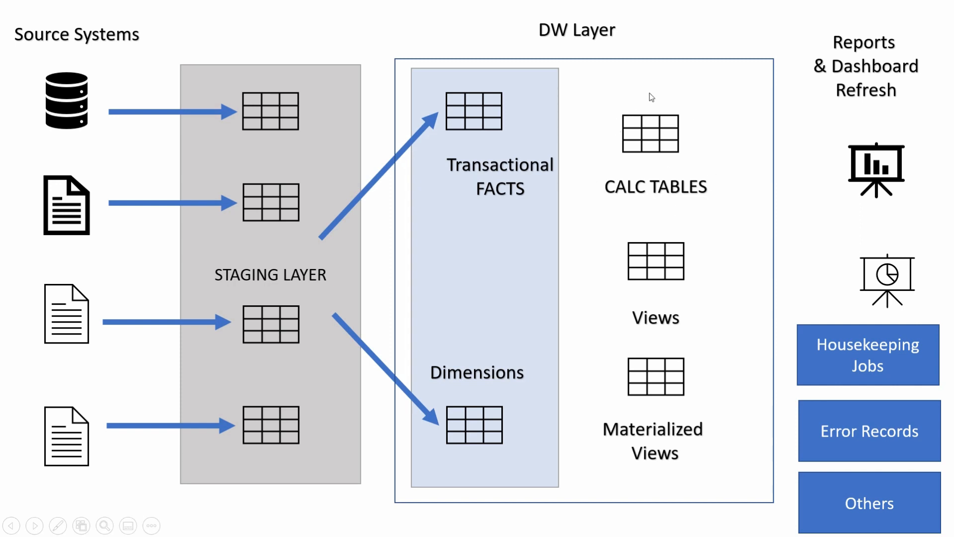
mouse_move(618, 186)
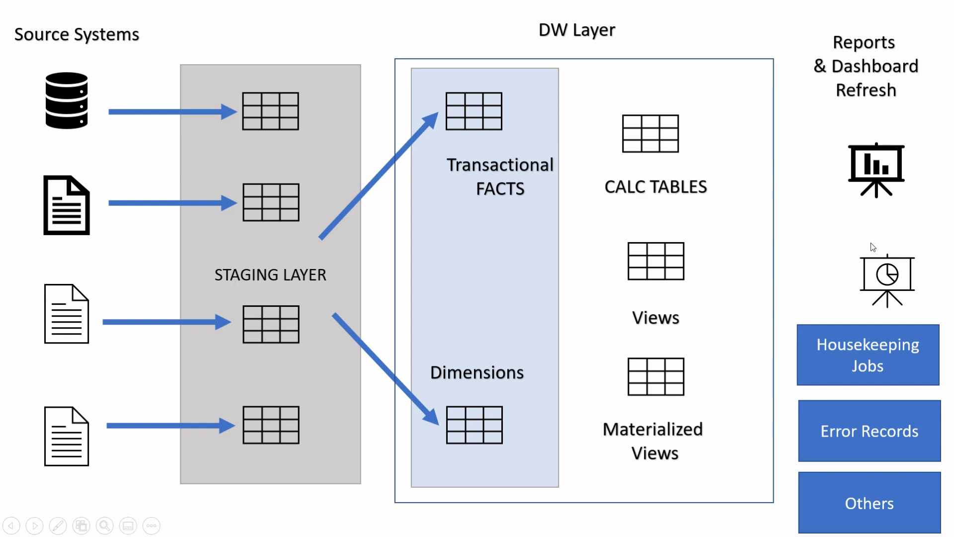
mouse_move(580, 182)
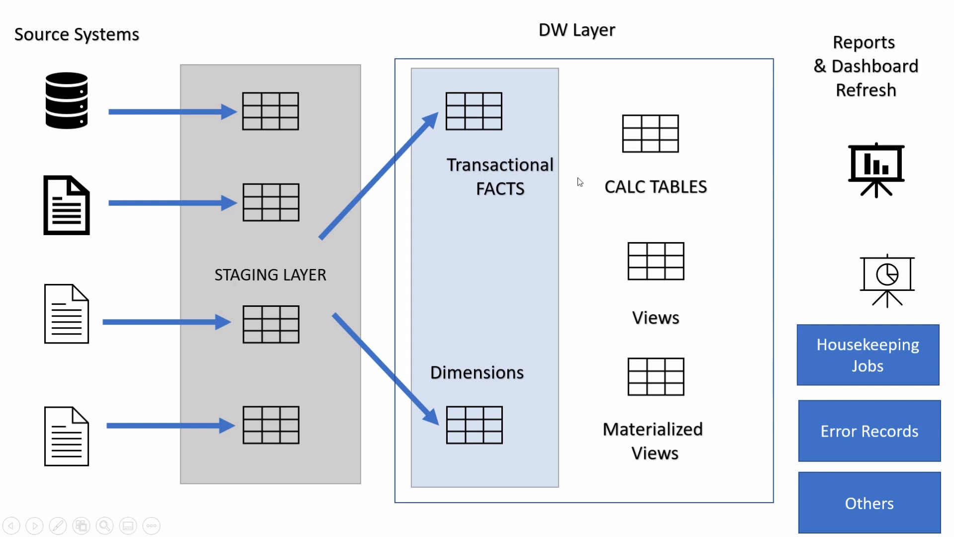
mouse_move(619, 410)
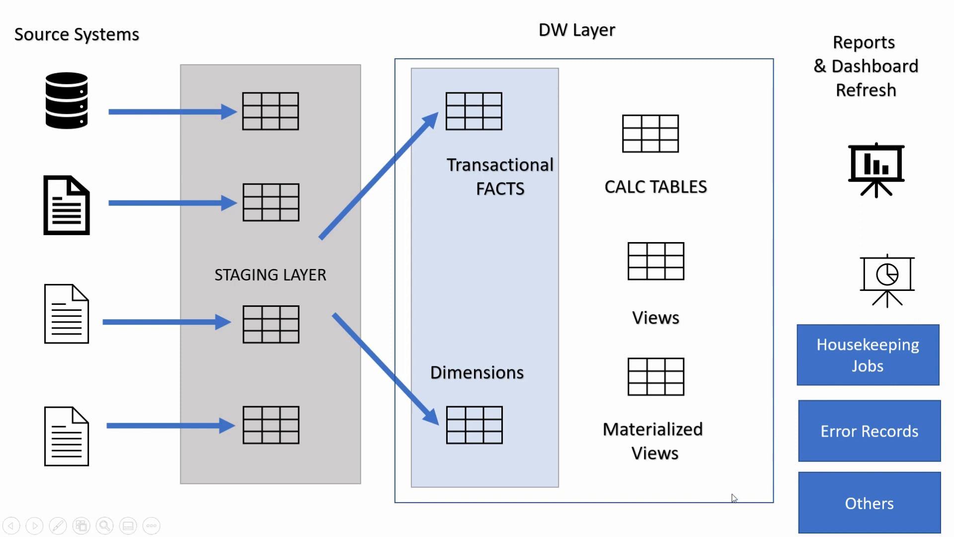
mouse_move(750, 498)
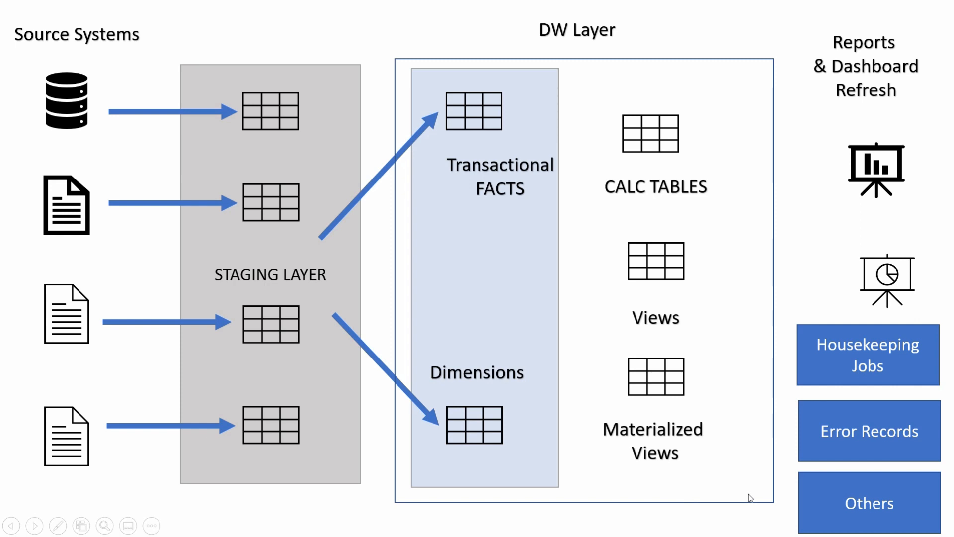
text(Midnight)
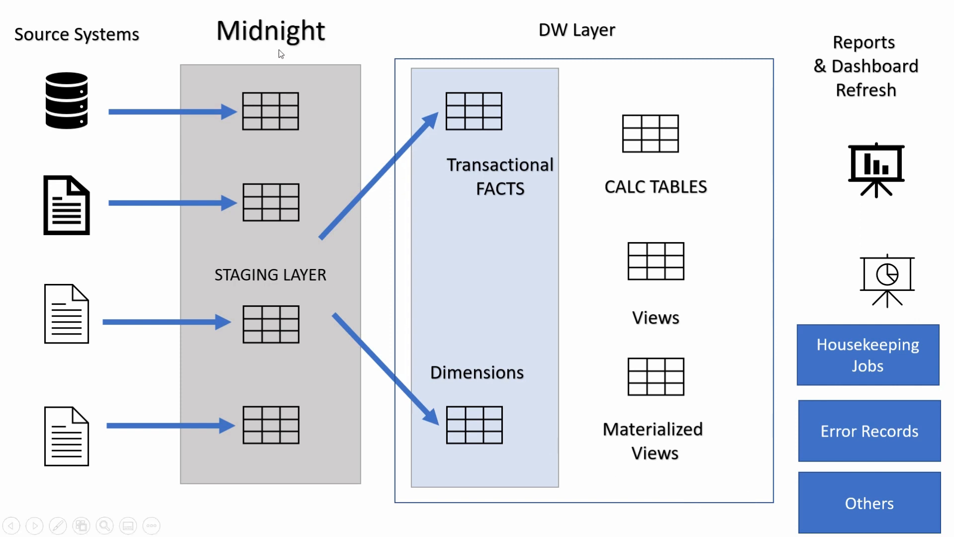
mouse_move(281, 121)
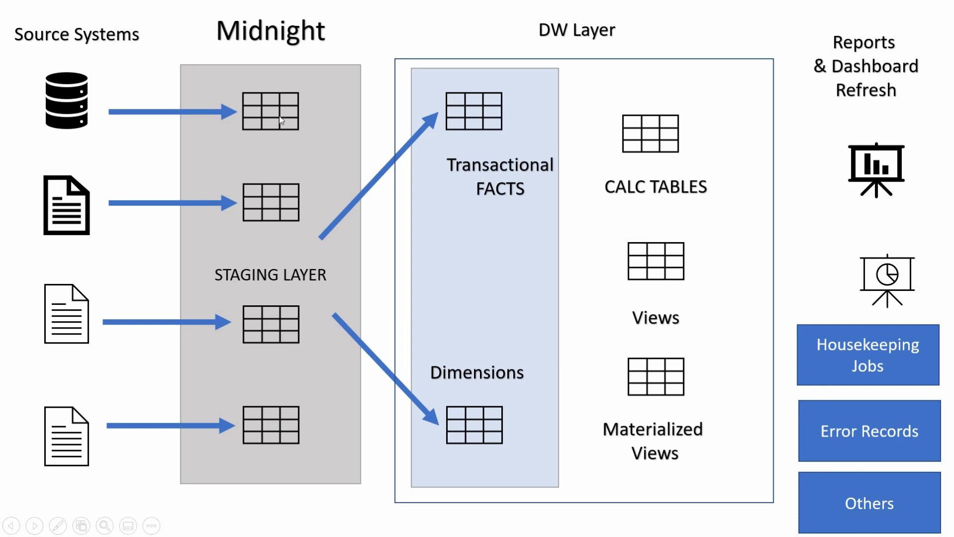
mouse_move(349, 40)
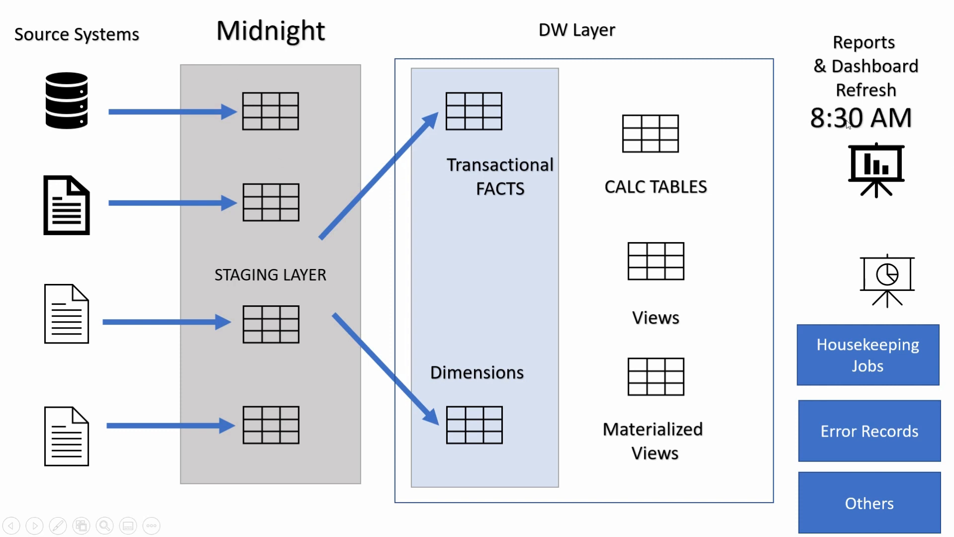
mouse_move(422, 15)
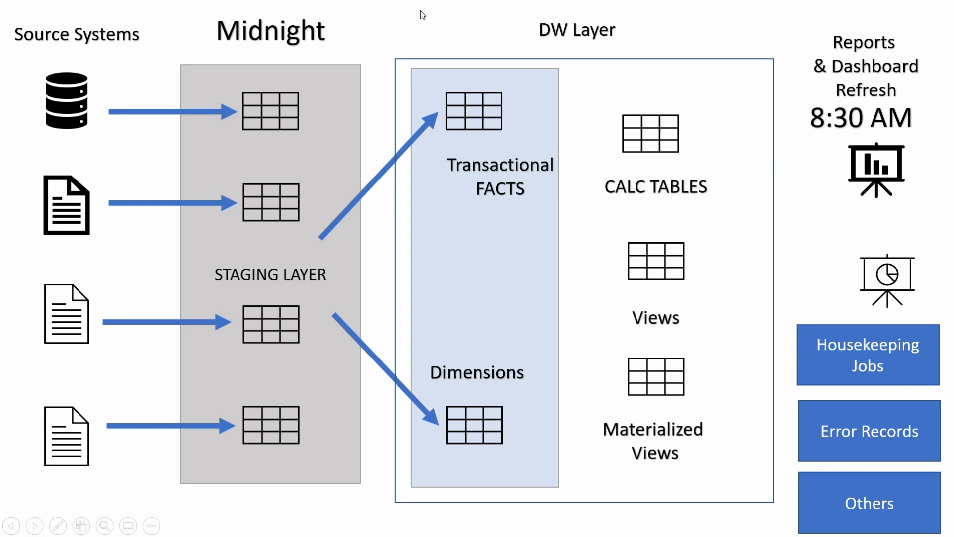
mouse_move(802, 170)
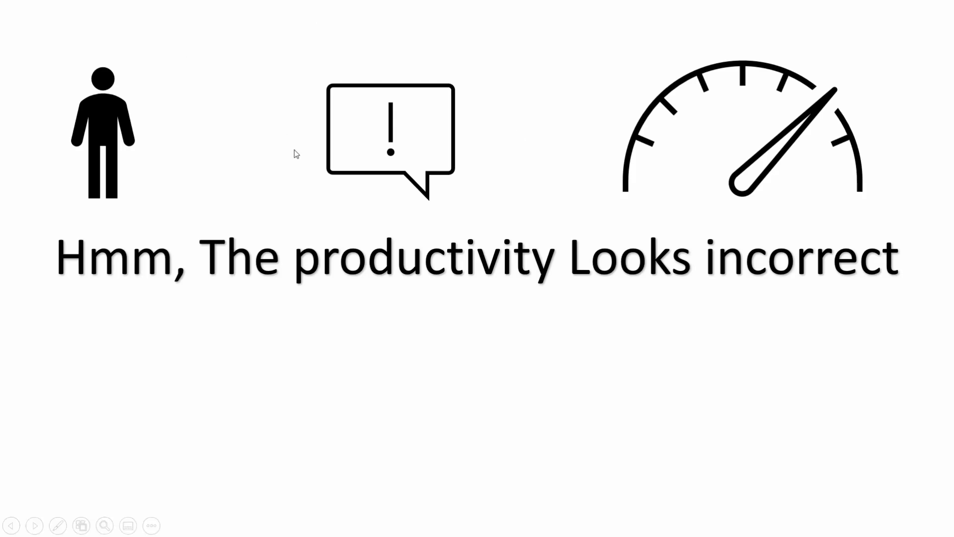
mouse_move(583, 171)
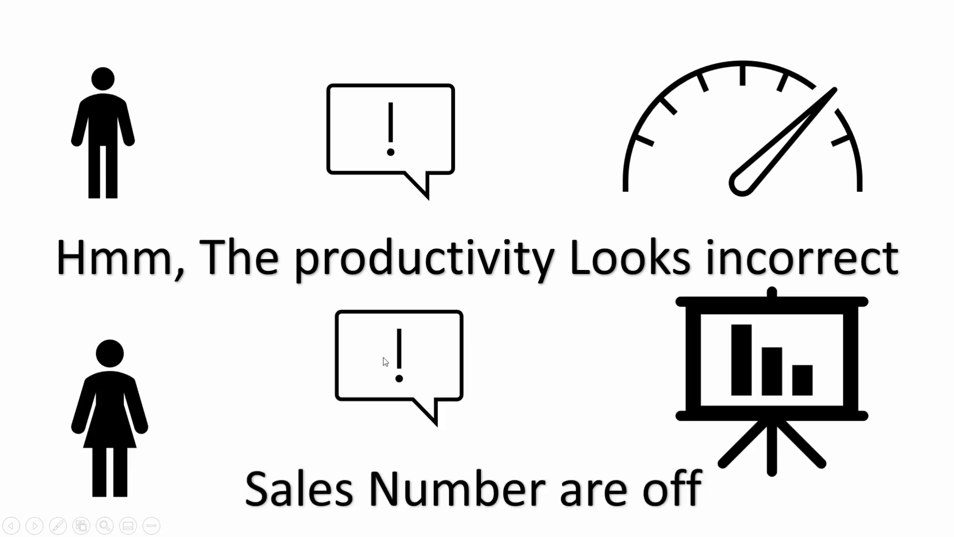
mouse_move(553, 322)
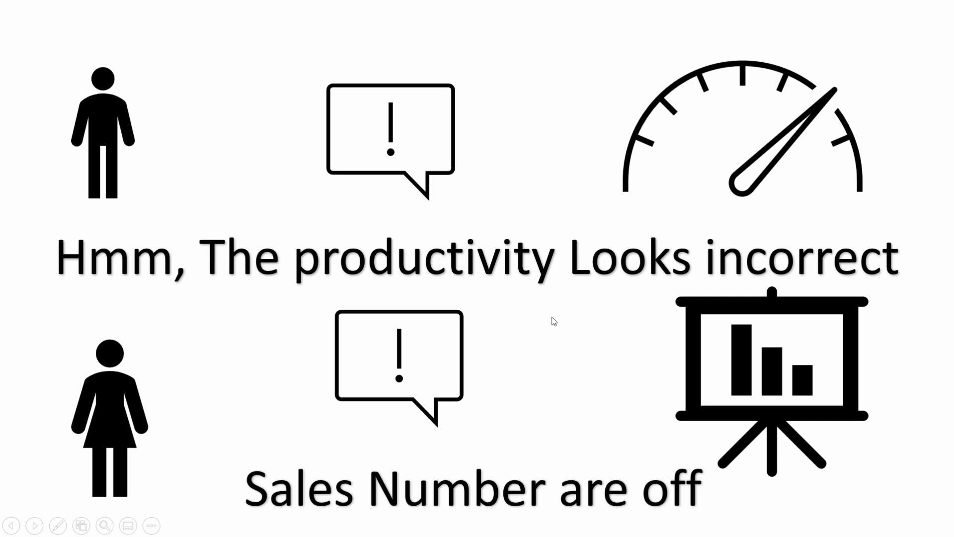
mouse_move(599, 453)
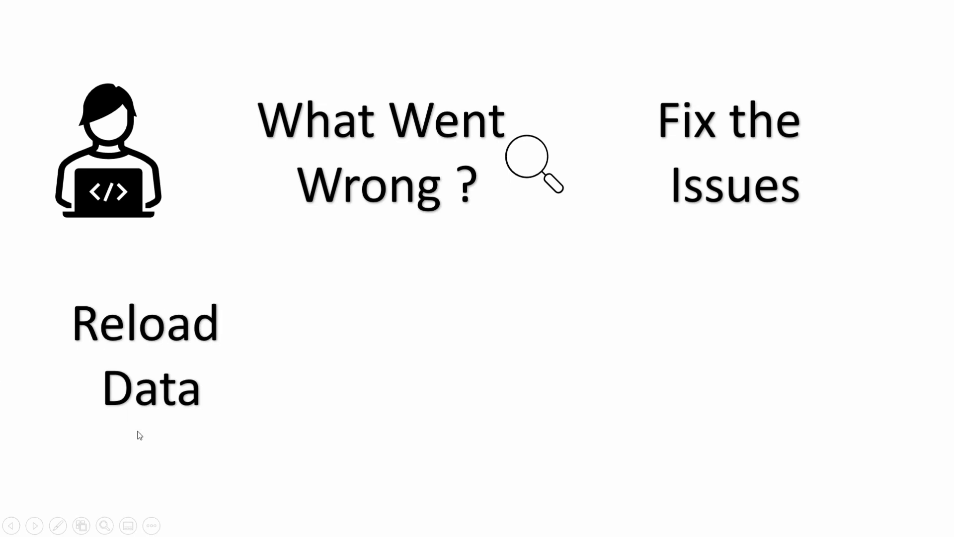
mouse_move(149, 348)
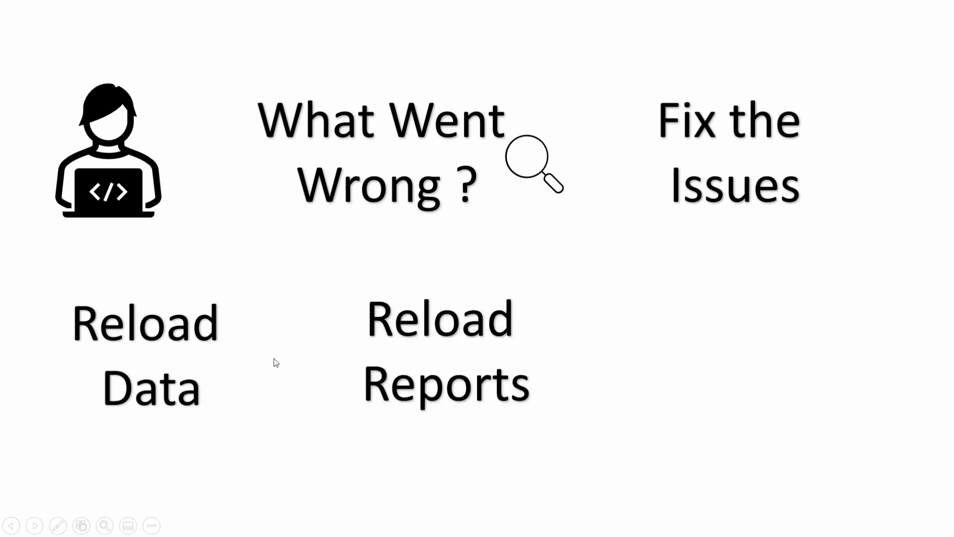
mouse_move(436, 396)
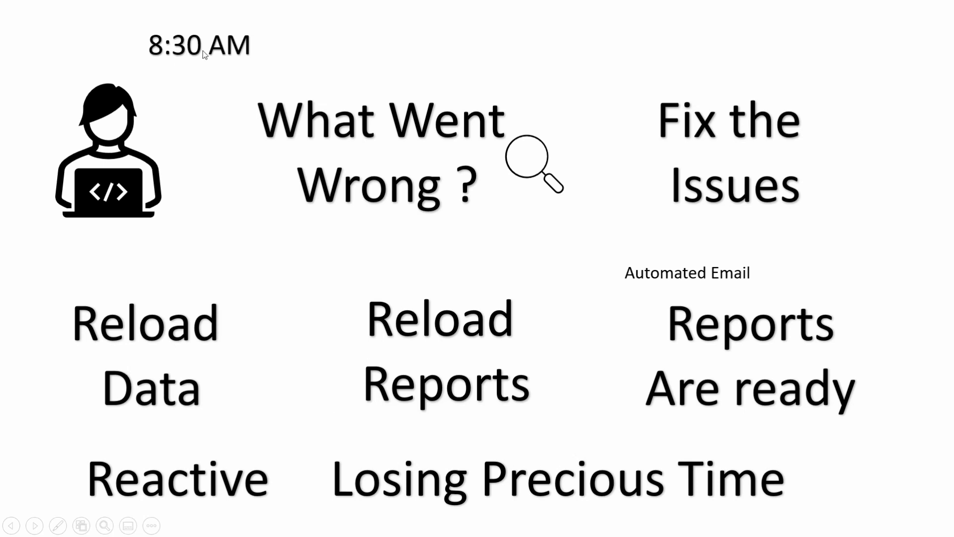
mouse_move(185, 98)
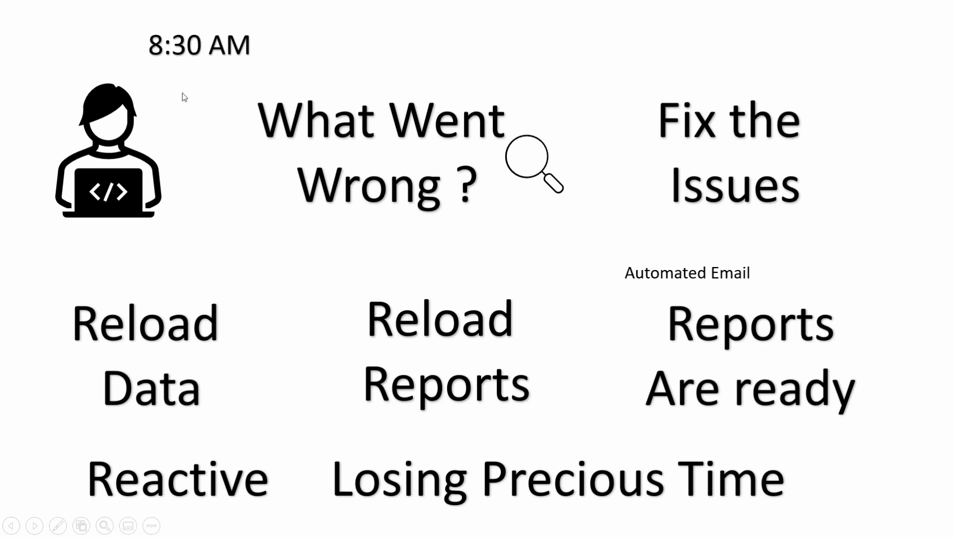
mouse_move(664, 152)
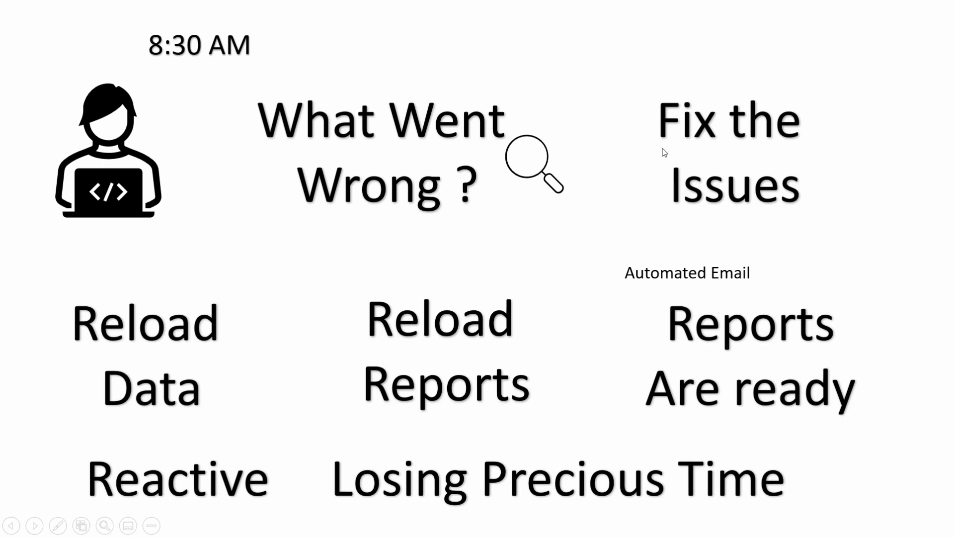
mouse_move(185, 371)
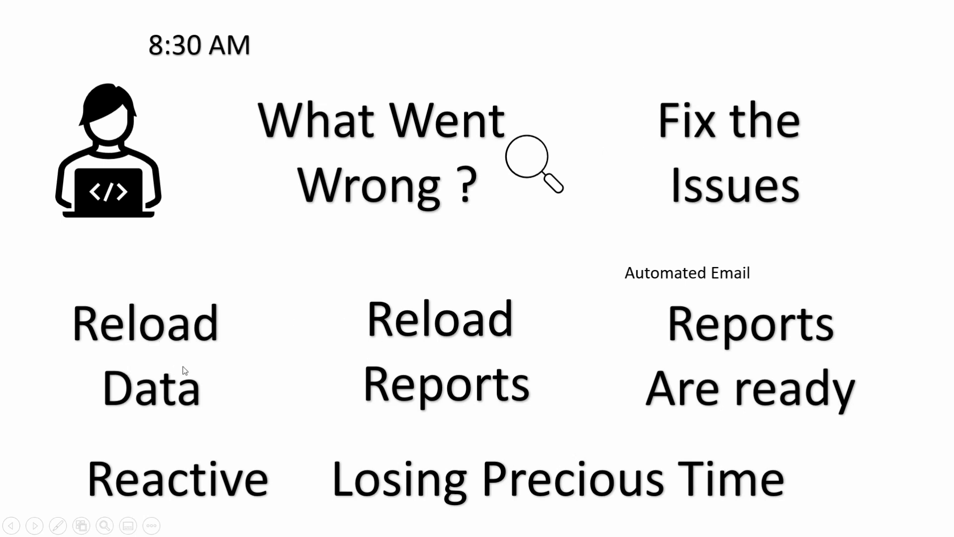
mouse_move(741, 365)
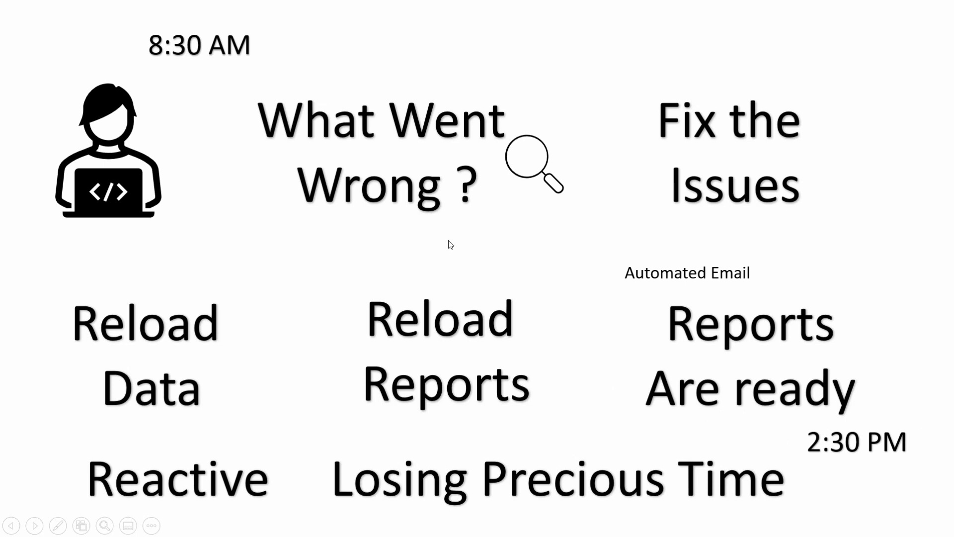
mouse_move(611, 319)
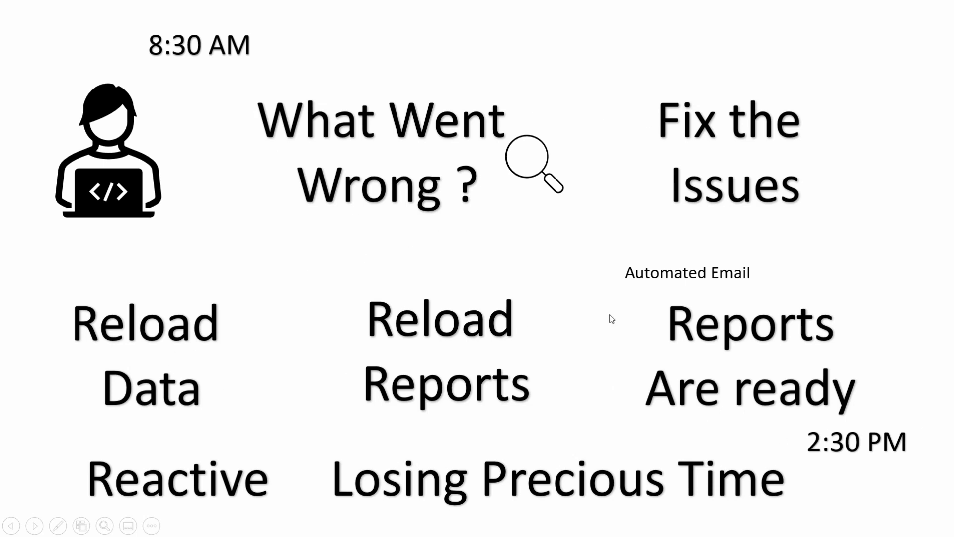
mouse_move(433, 487)
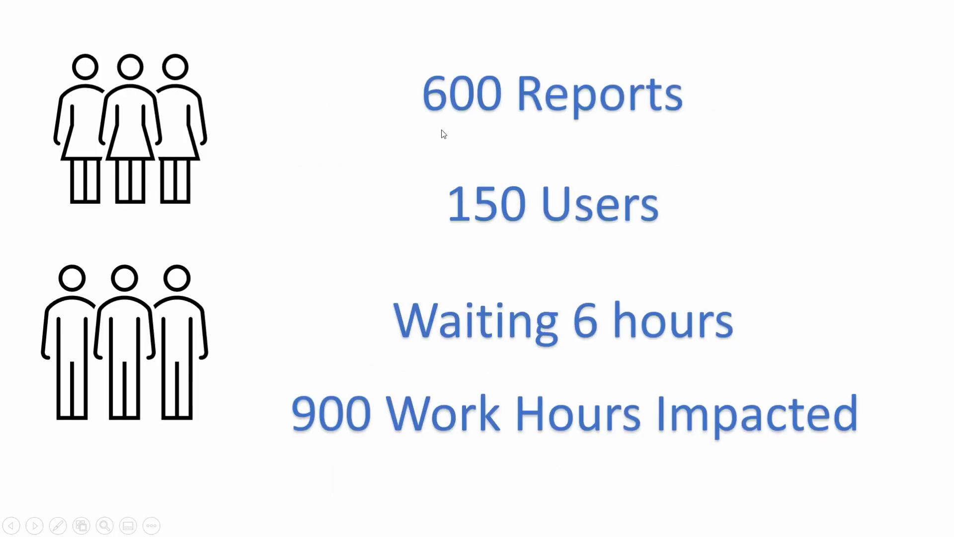
mouse_move(612, 248)
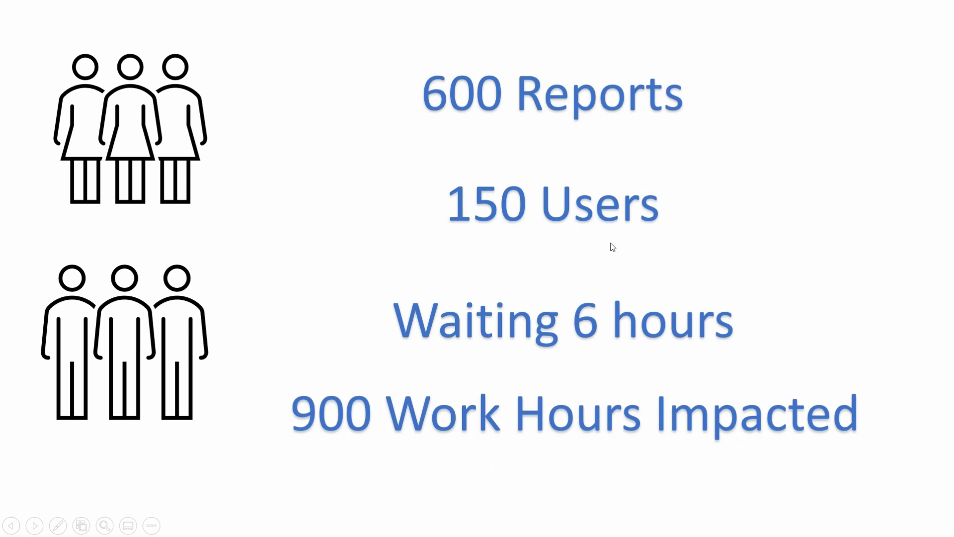
mouse_move(645, 237)
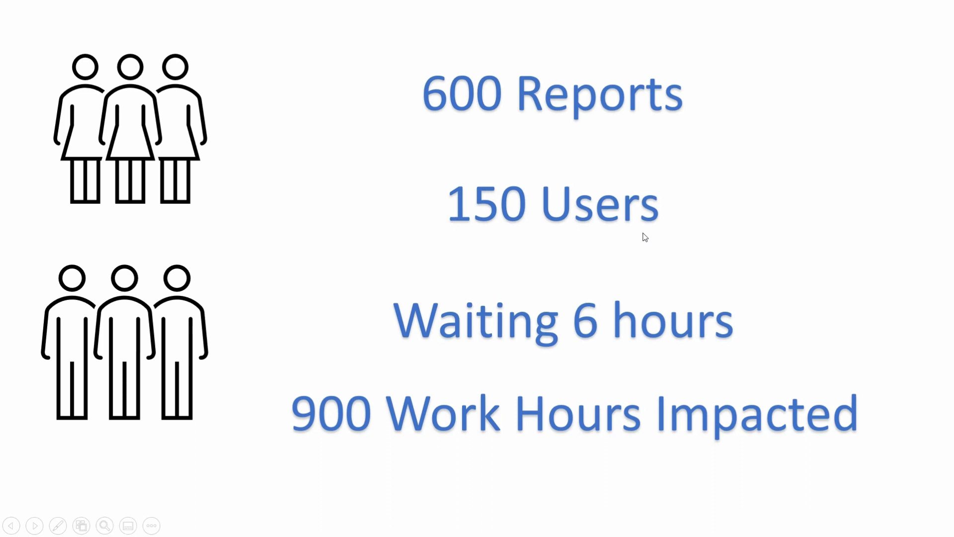
mouse_move(628, 443)
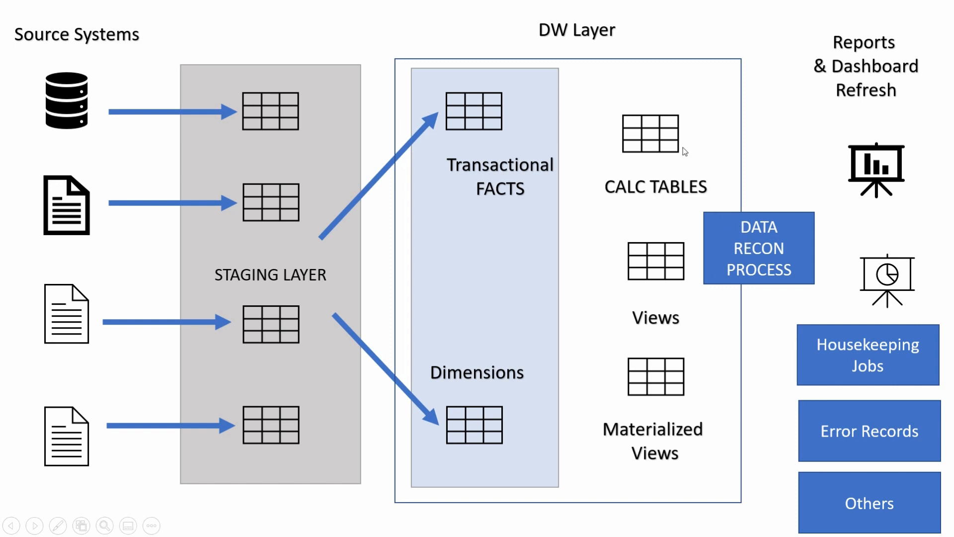
mouse_move(529, 126)
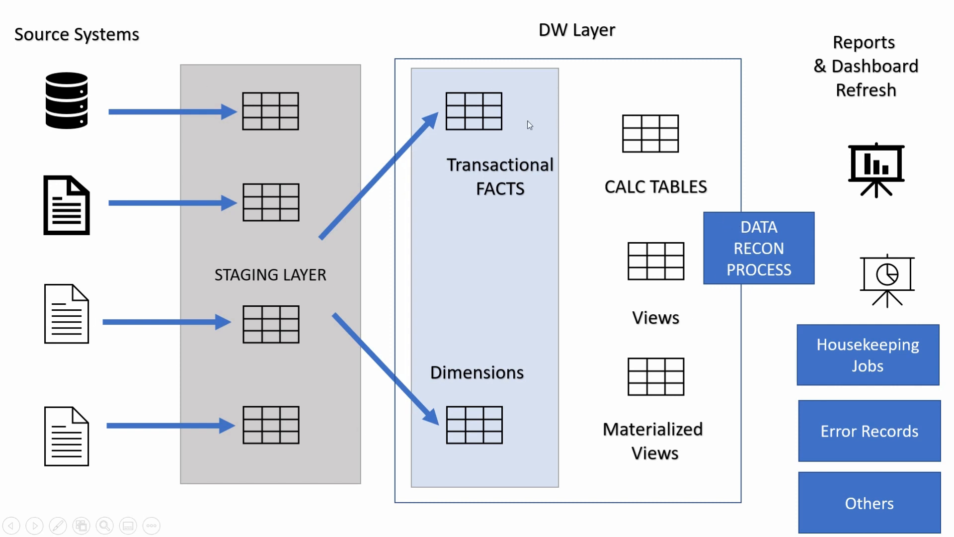
mouse_move(722, 289)
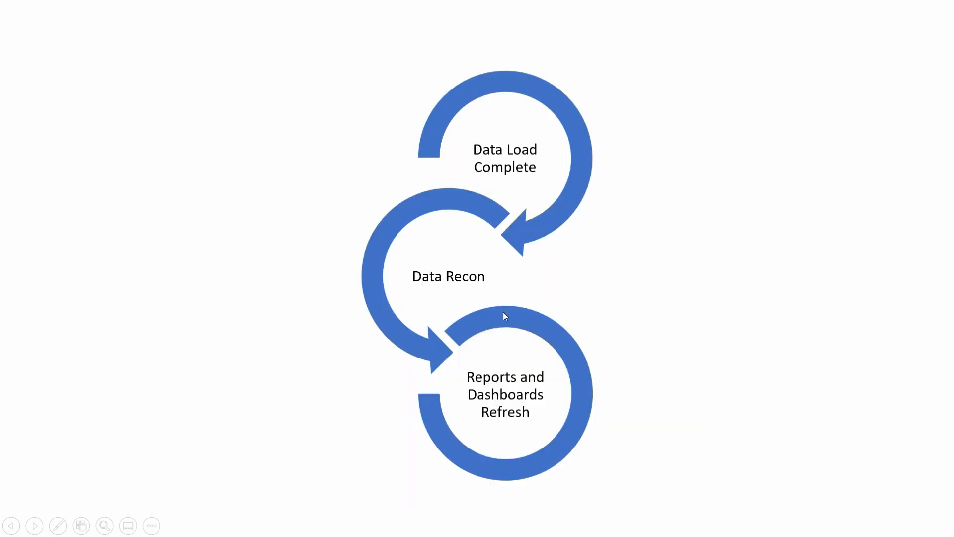
mouse_move(517, 356)
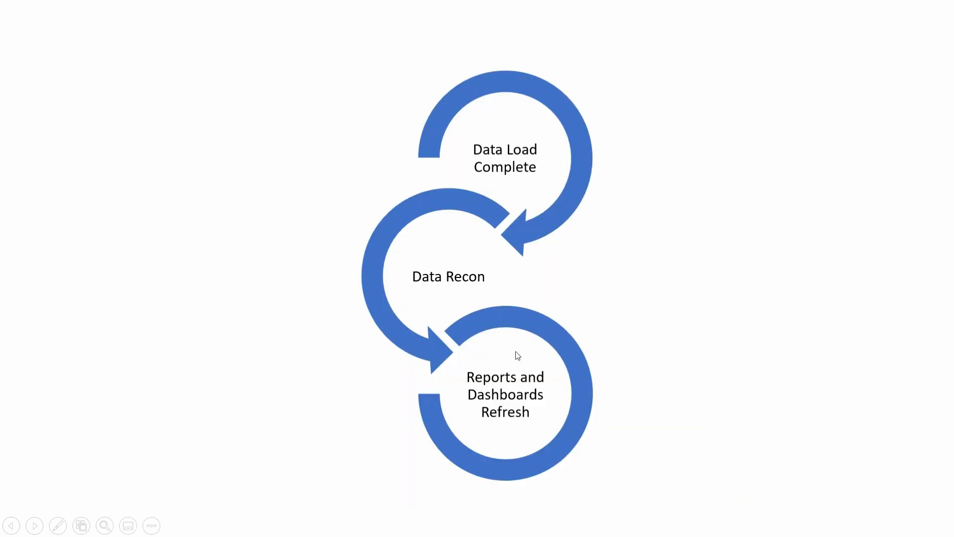
mouse_move(449, 287)
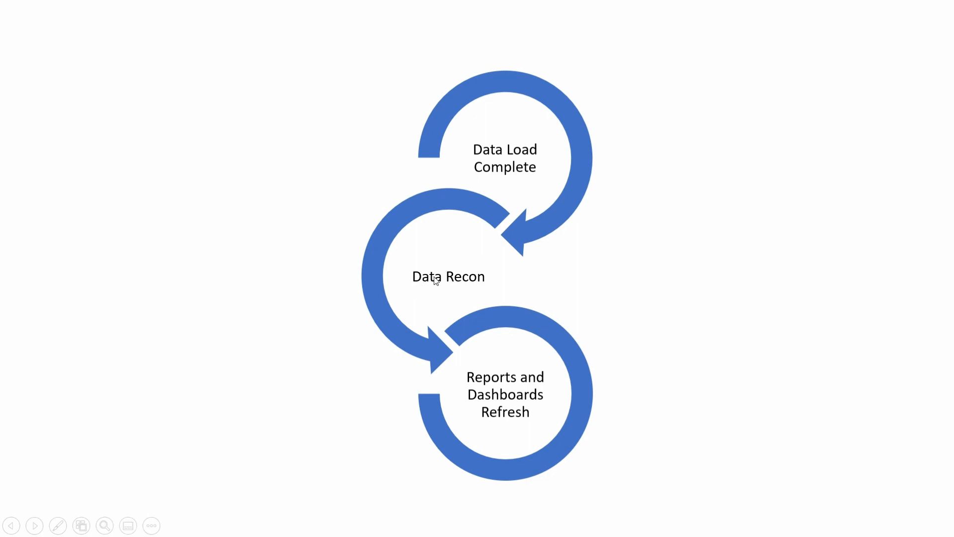
mouse_move(455, 262)
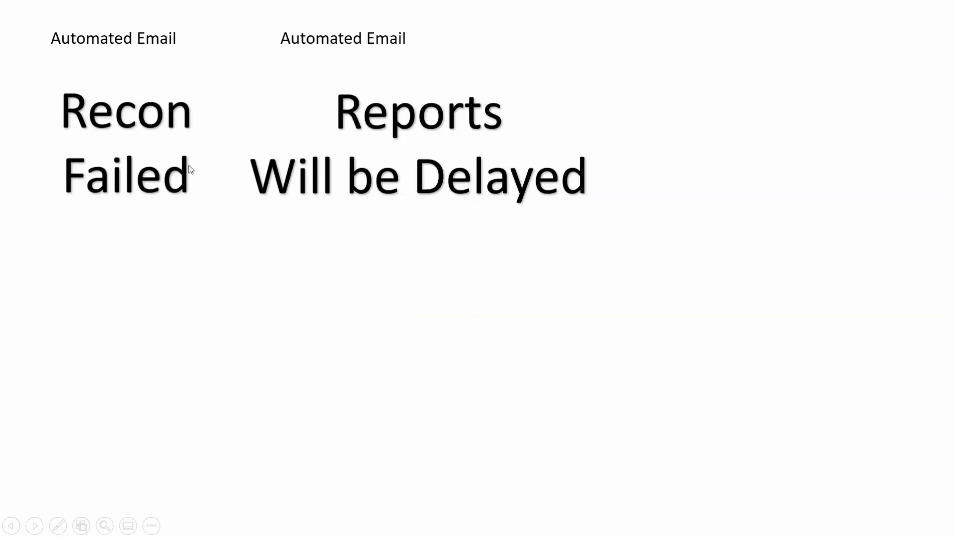
mouse_move(139, 166)
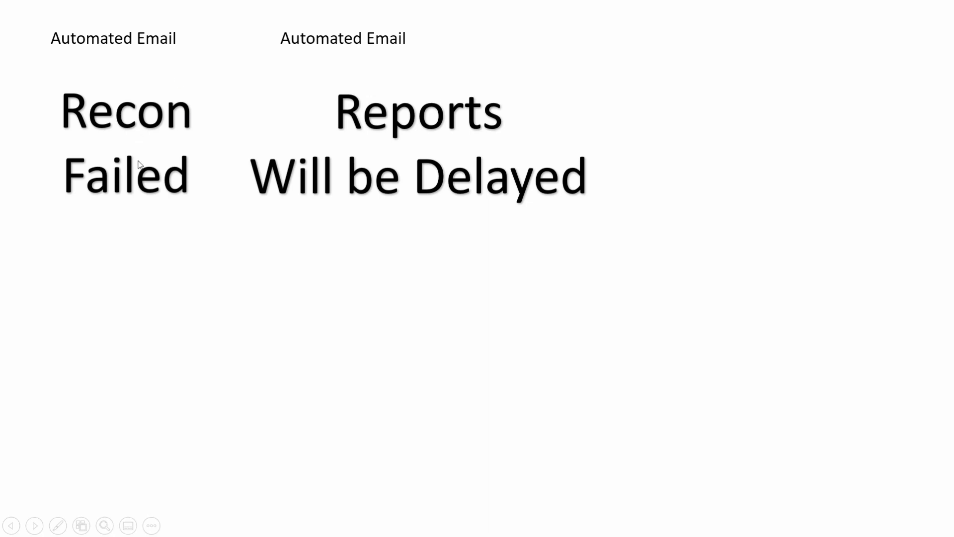
mouse_move(128, 222)
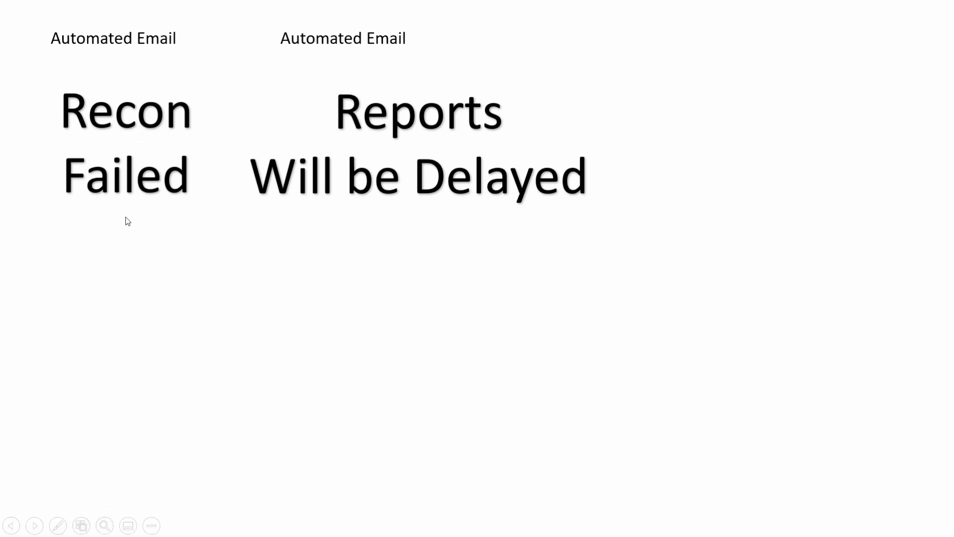
mouse_move(99, 141)
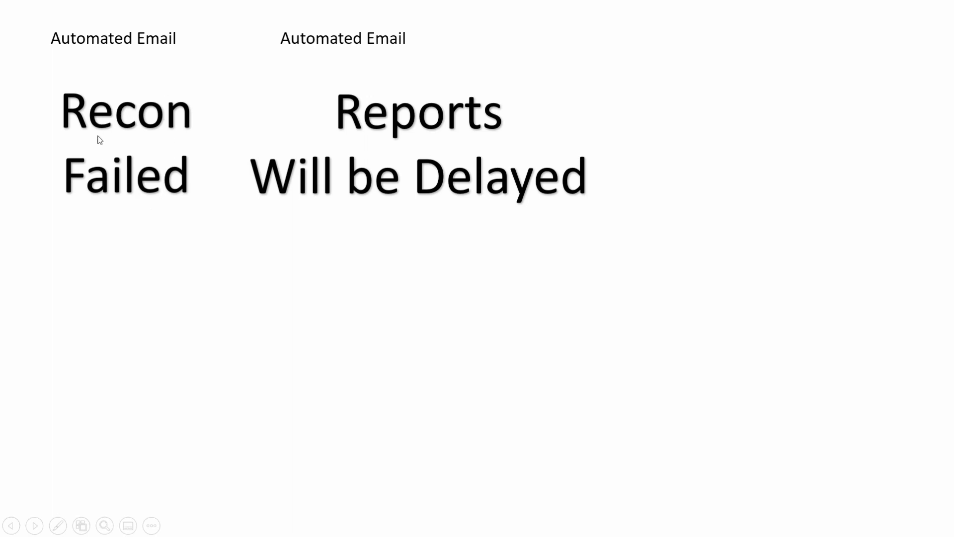
mouse_move(152, 185)
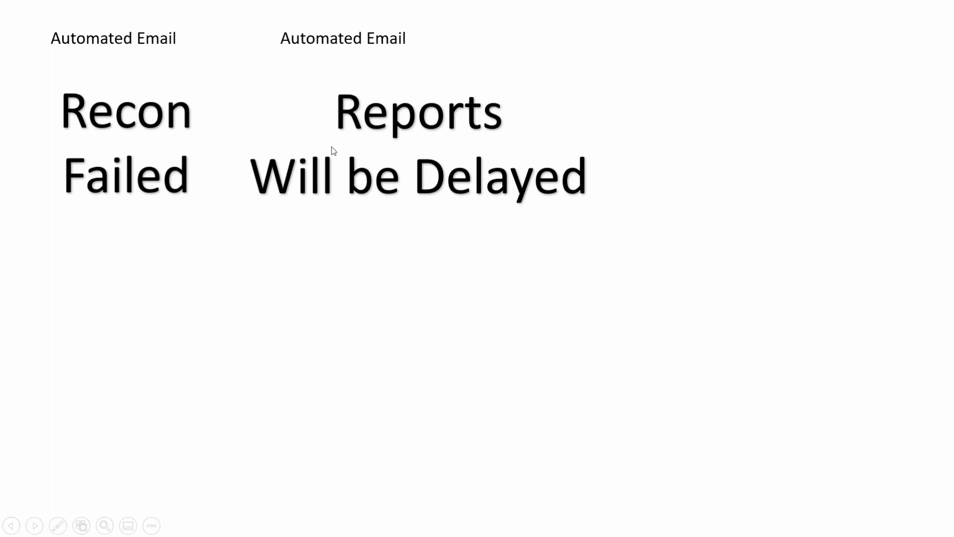
mouse_move(423, 185)
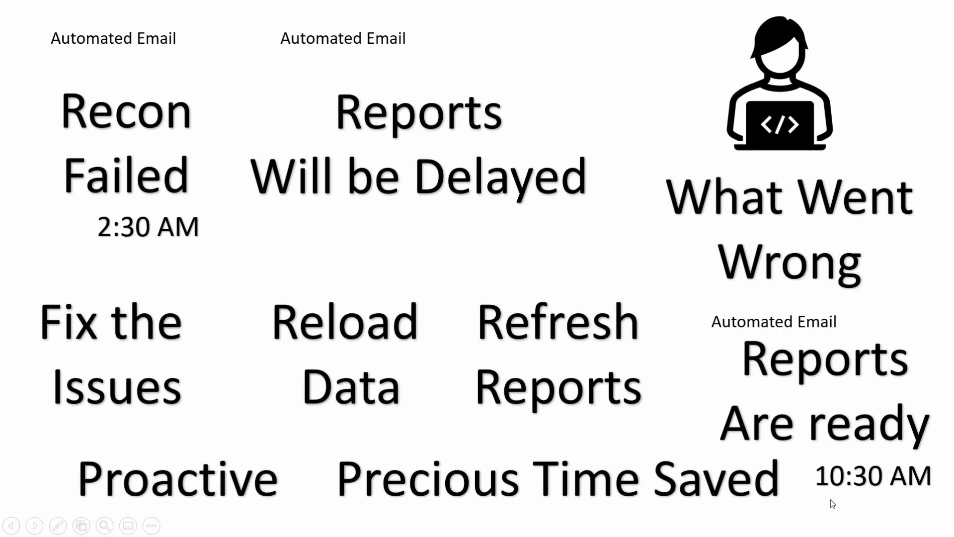
mouse_move(888, 486)
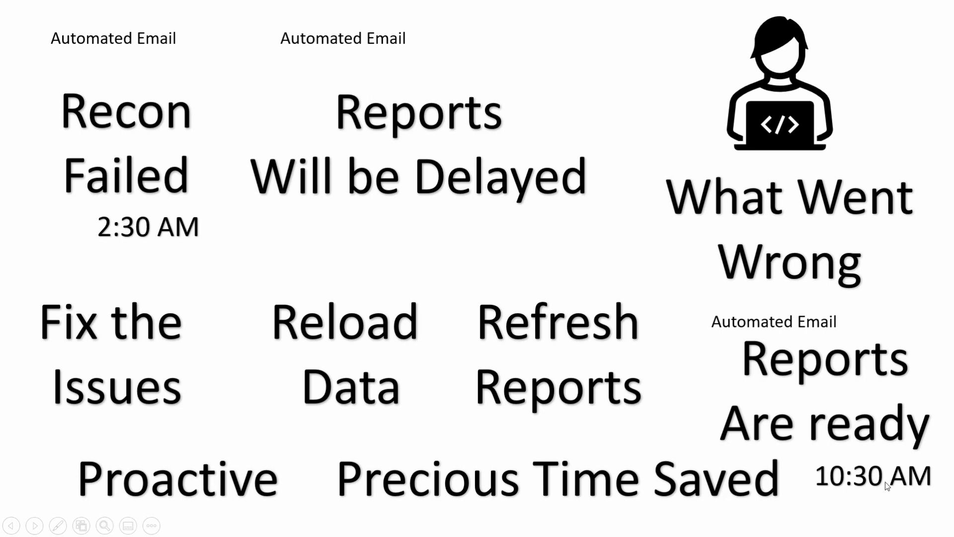
mouse_move(575, 321)
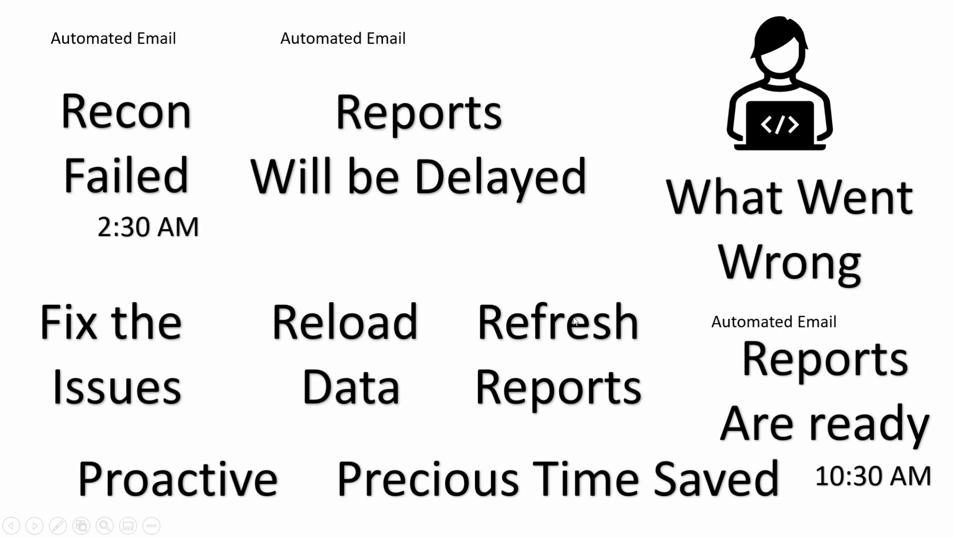
mouse_move(643, 346)
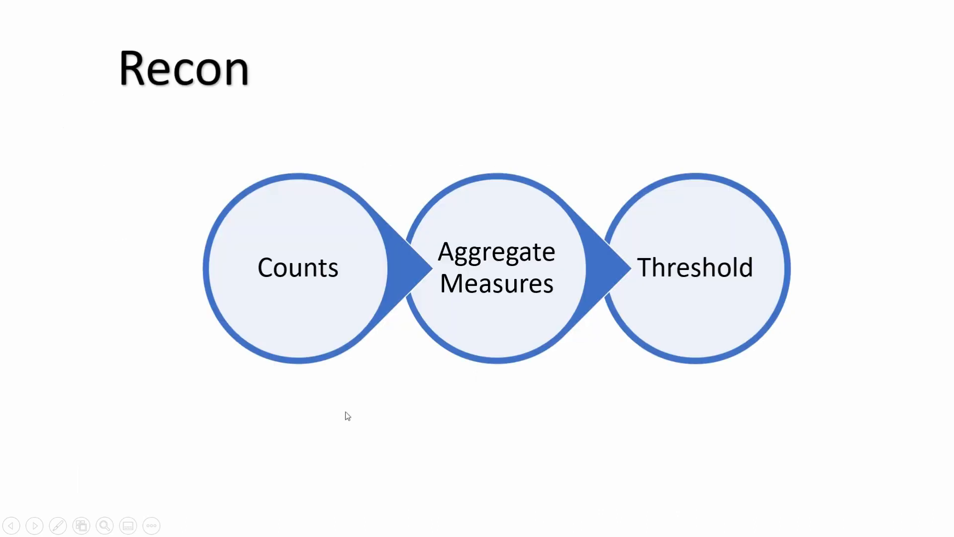
mouse_move(471, 323)
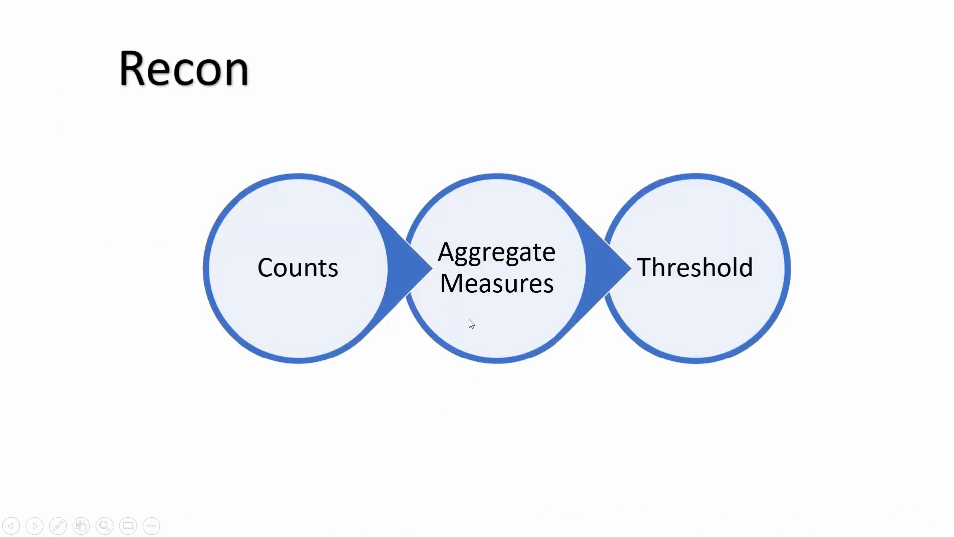
mouse_move(311, 296)
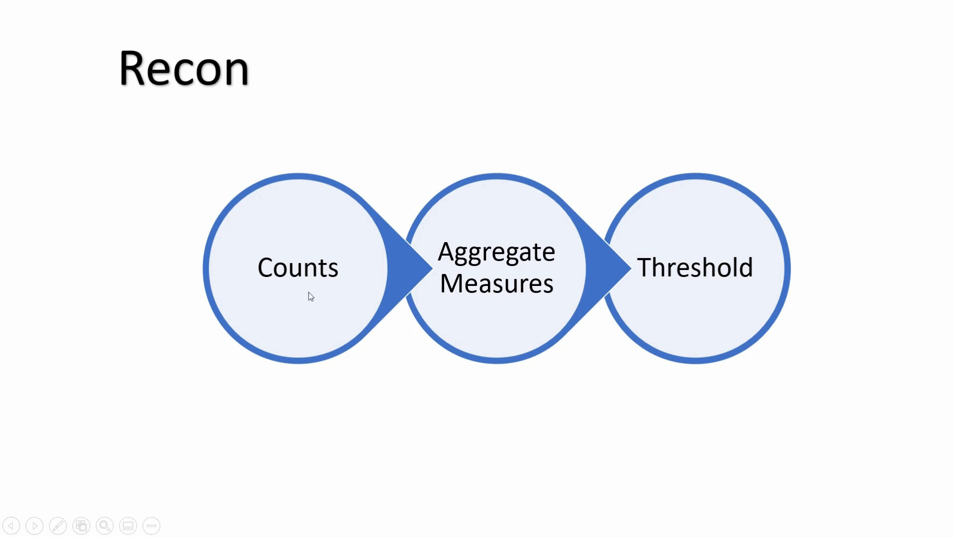
mouse_move(422, 296)
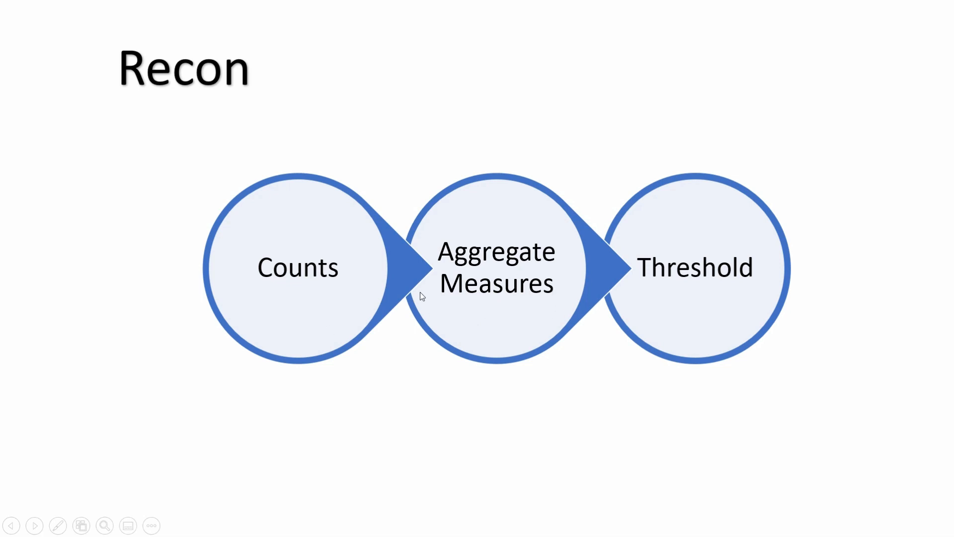
mouse_move(462, 352)
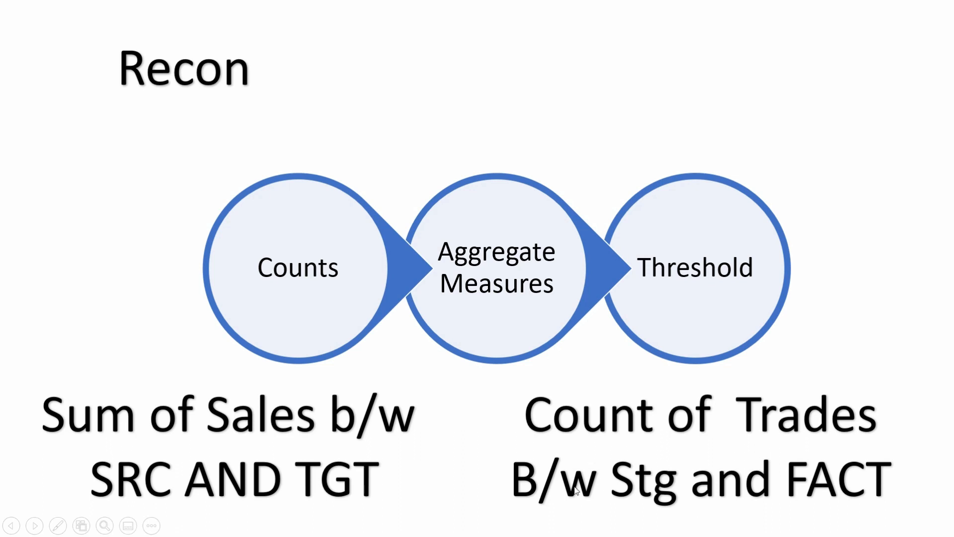
mouse_move(677, 505)
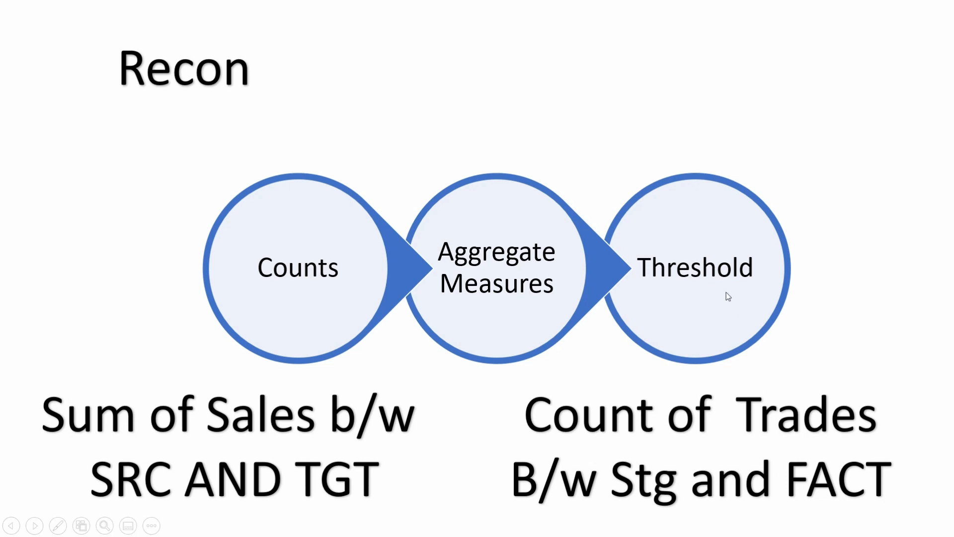
mouse_move(715, 281)
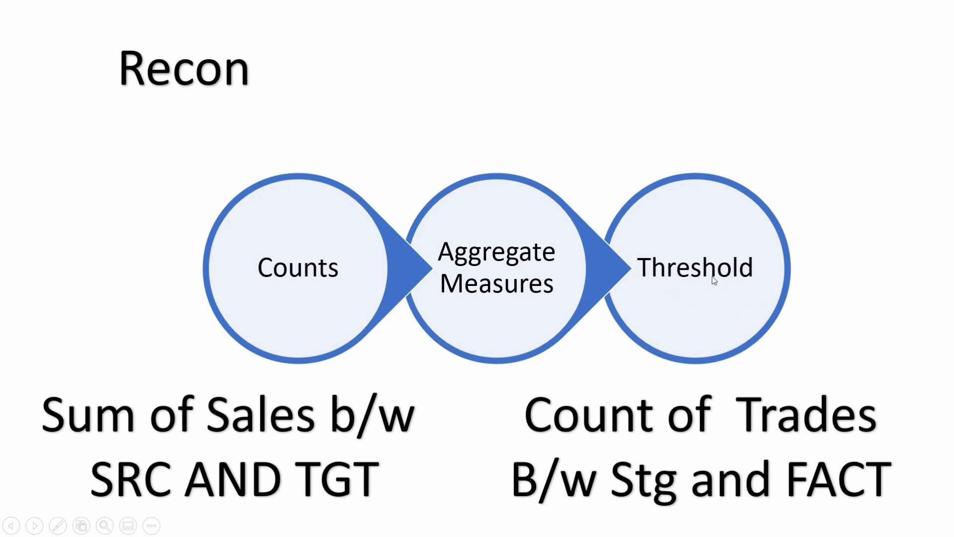
mouse_move(692, 282)
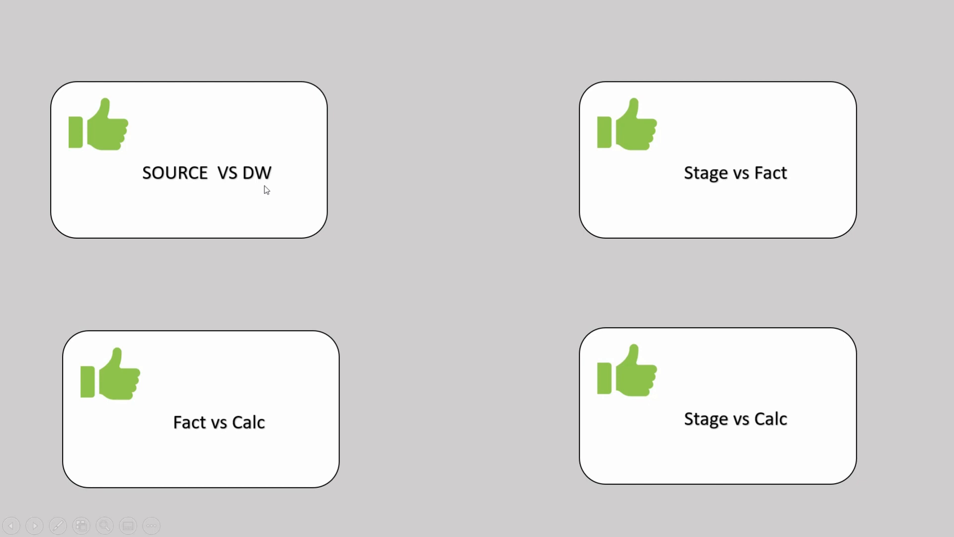
mouse_move(733, 238)
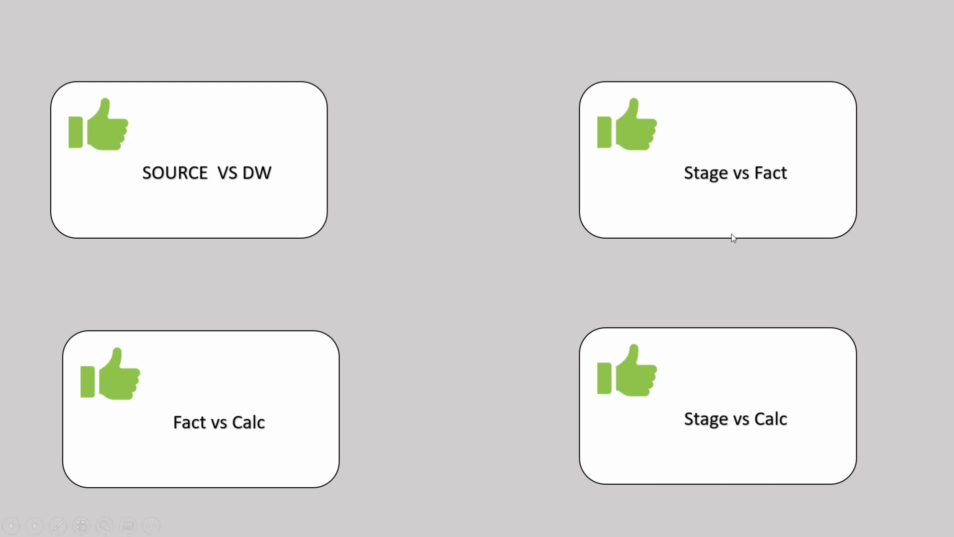
mouse_move(802, 175)
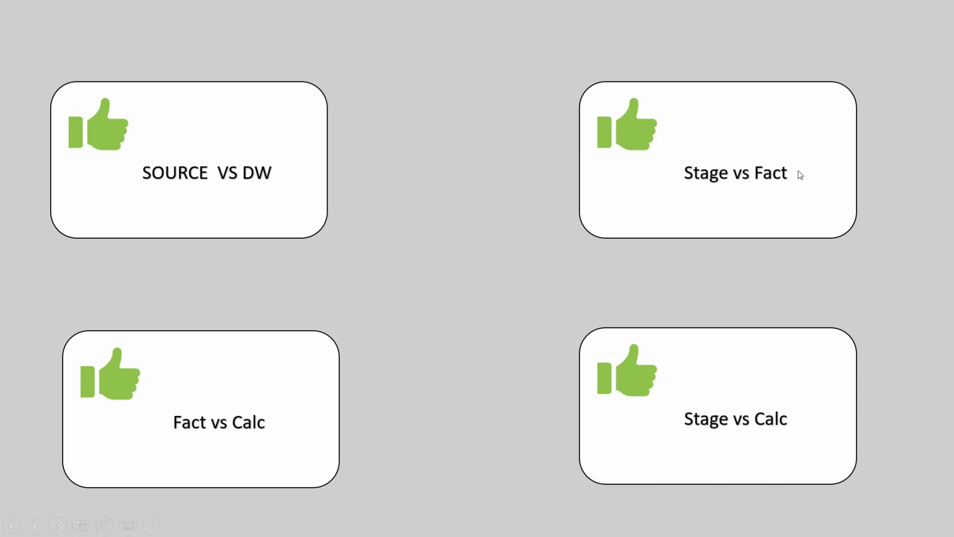
mouse_move(714, 402)
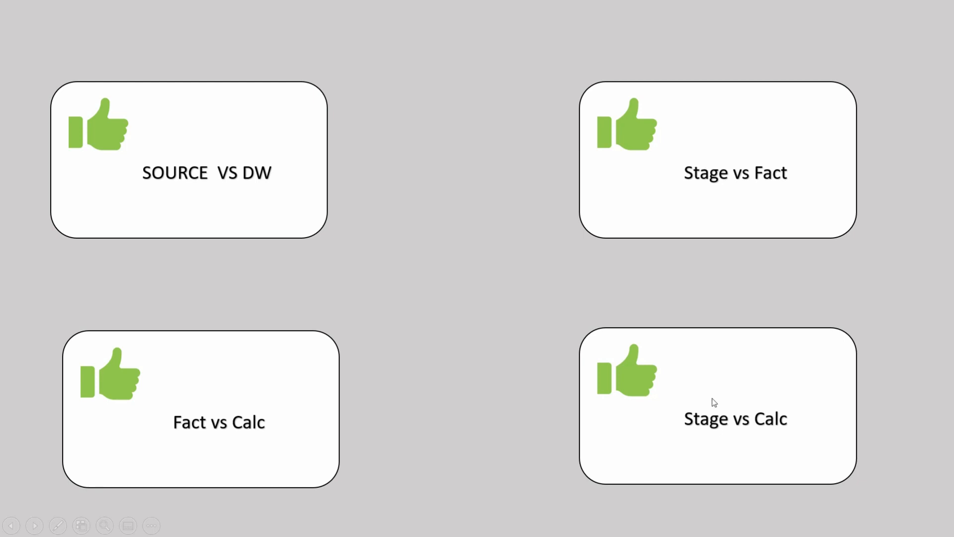
mouse_move(379, 423)
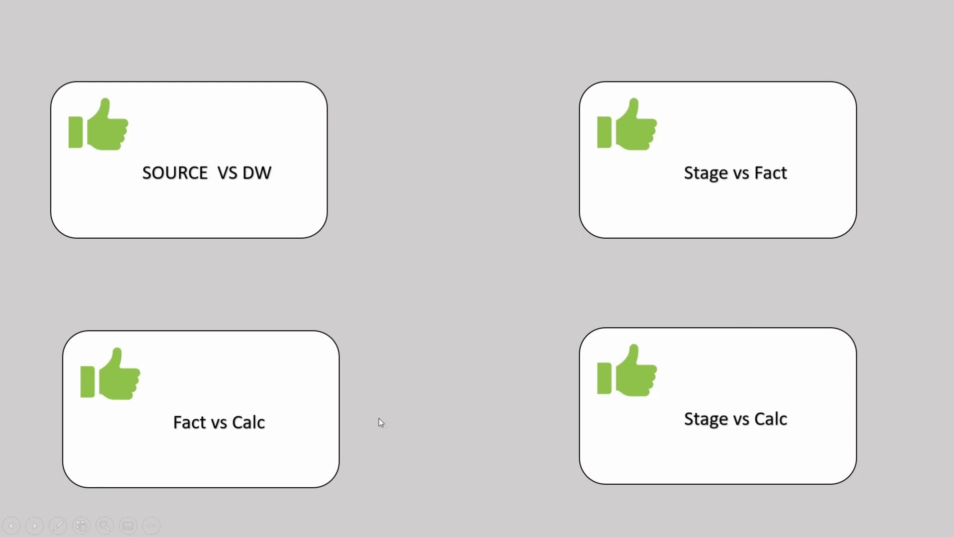
mouse_move(259, 440)
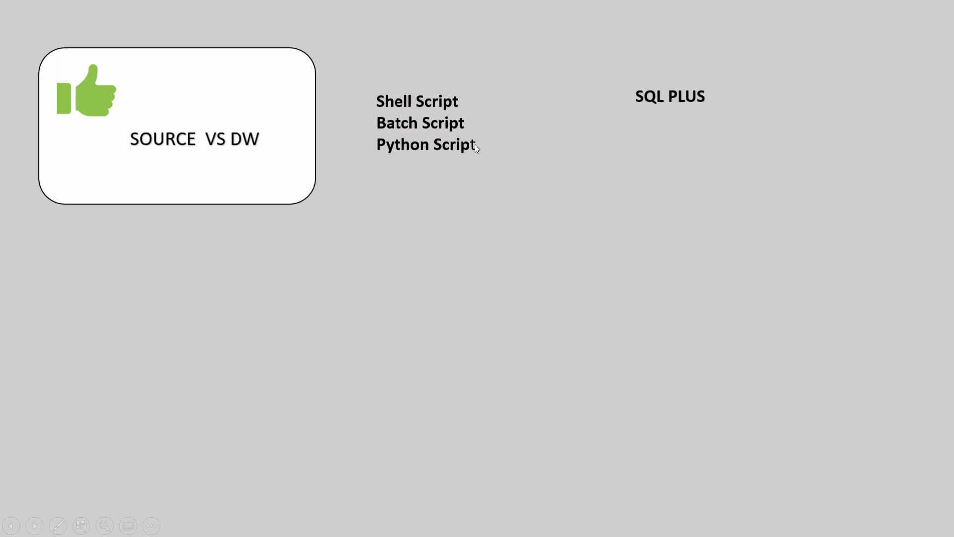
mouse_move(699, 89)
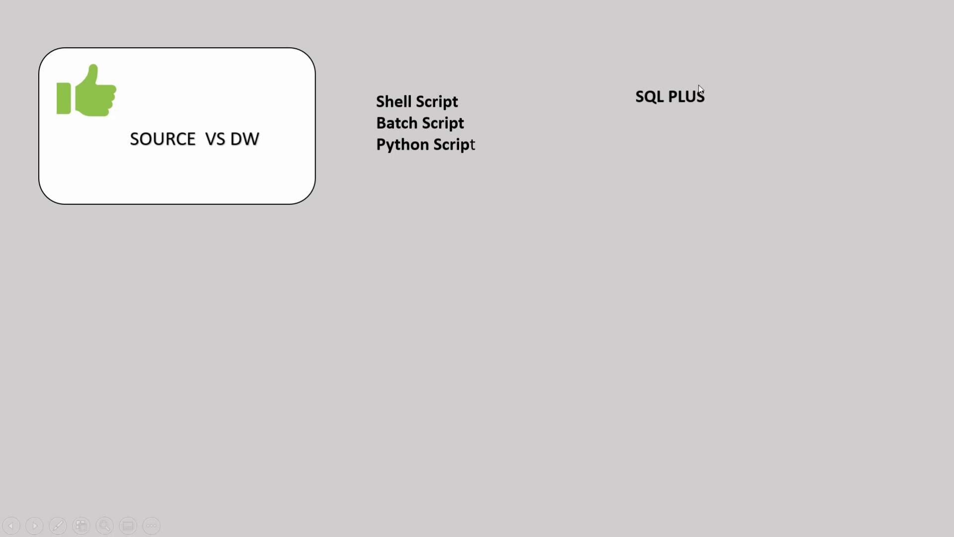
mouse_move(639, 89)
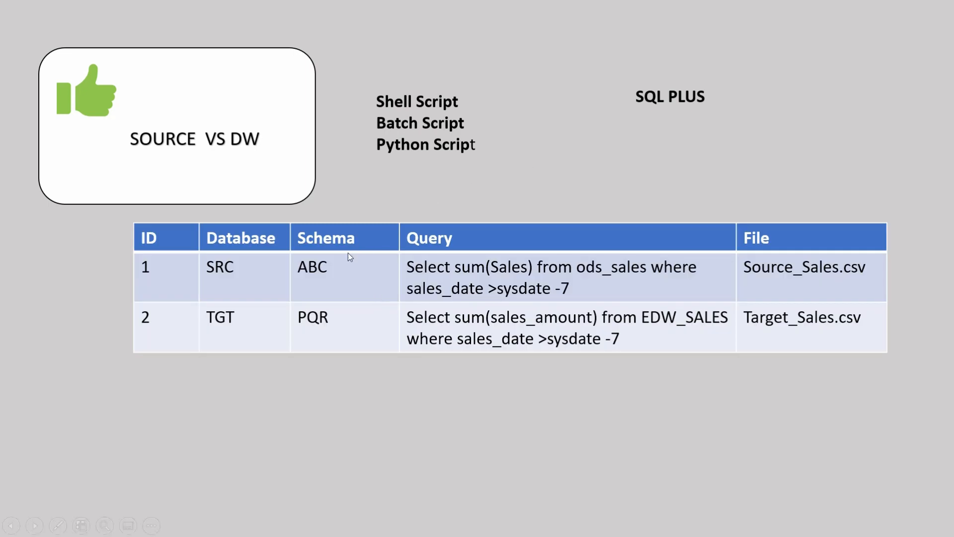
mouse_move(453, 334)
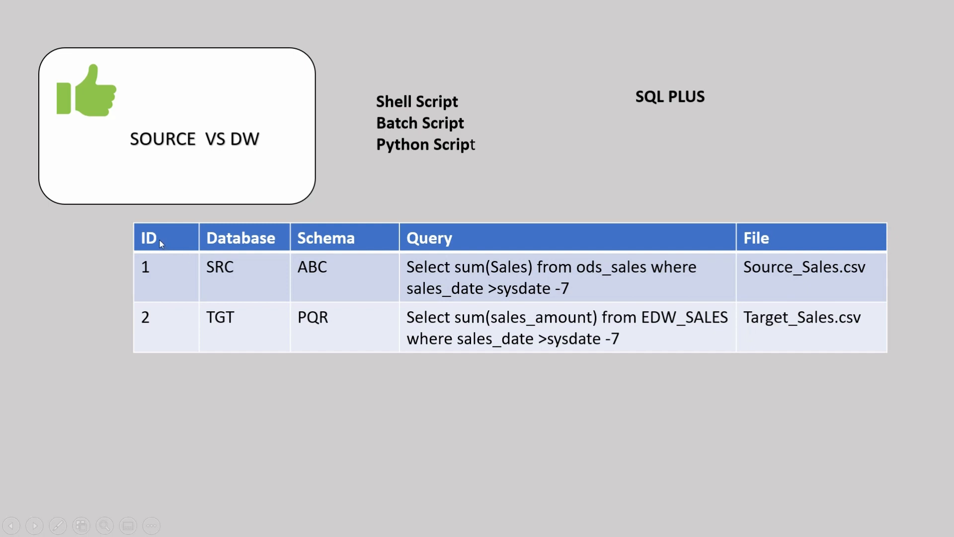
mouse_move(329, 224)
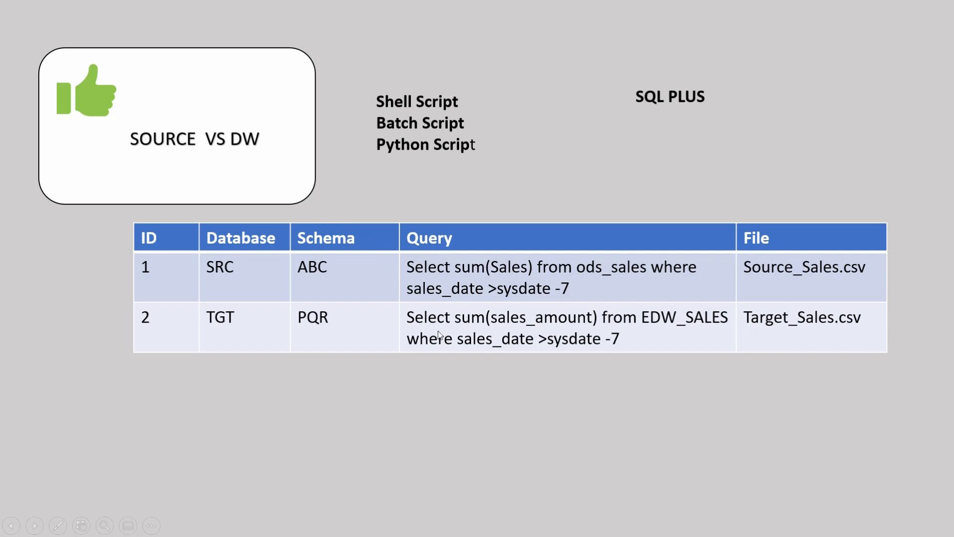
mouse_move(266, 277)
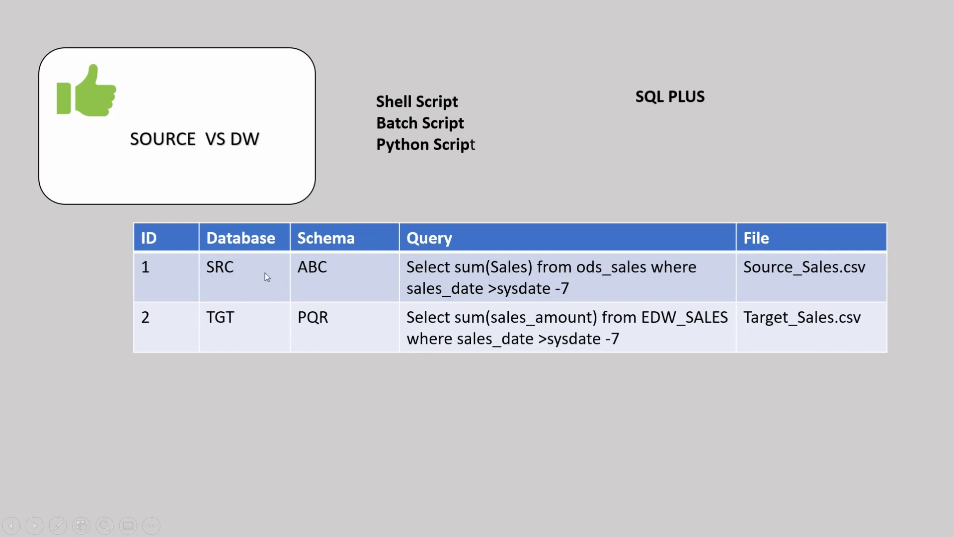
mouse_move(322, 280)
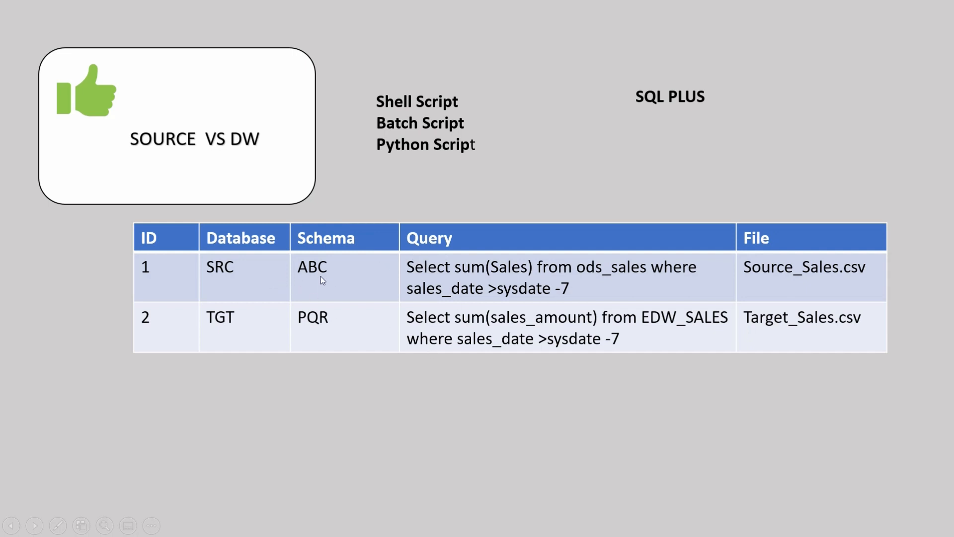
mouse_move(688, 281)
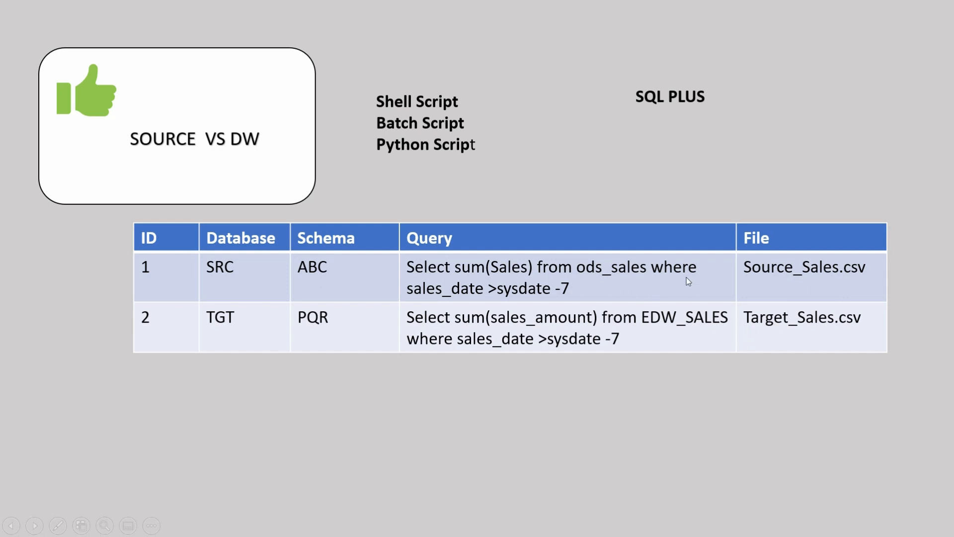
mouse_move(777, 273)
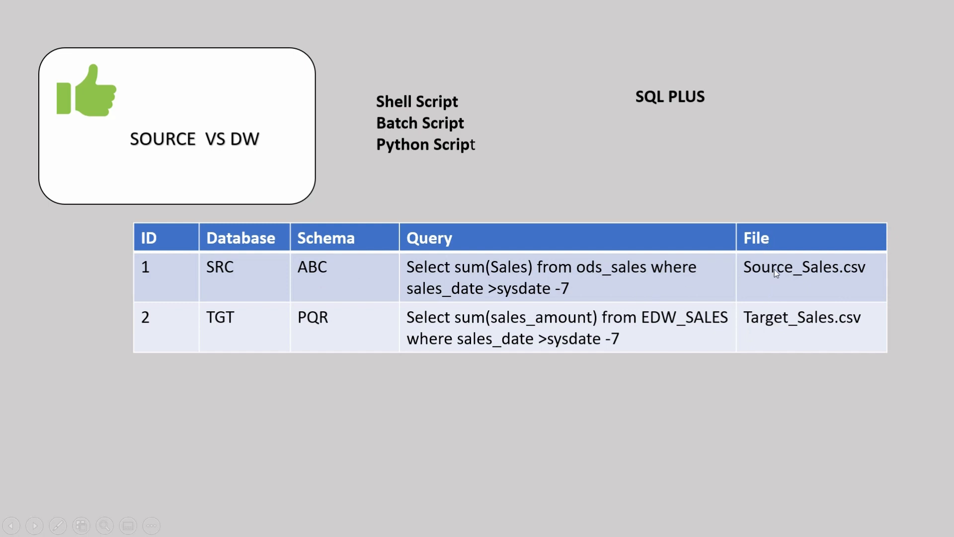
mouse_move(481, 310)
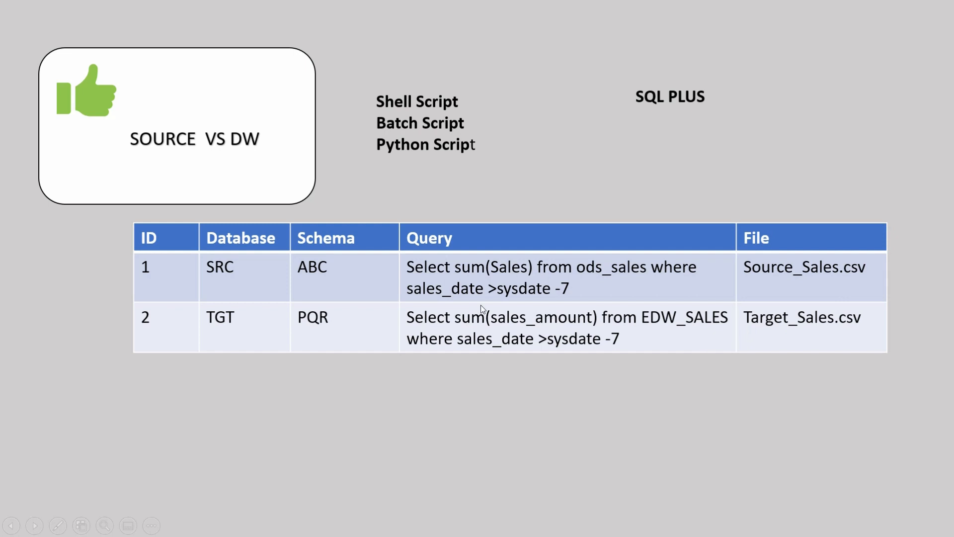
mouse_move(450, 348)
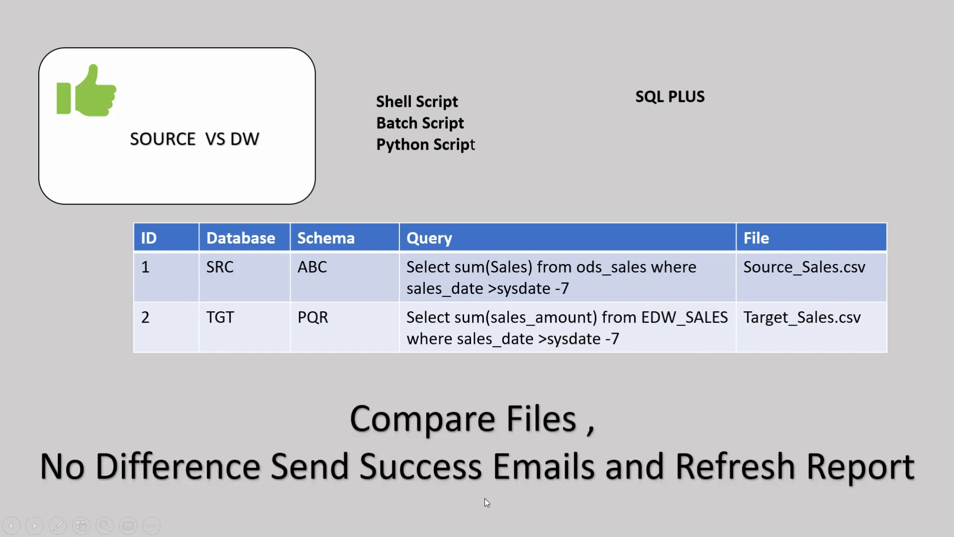
mouse_move(443, 445)
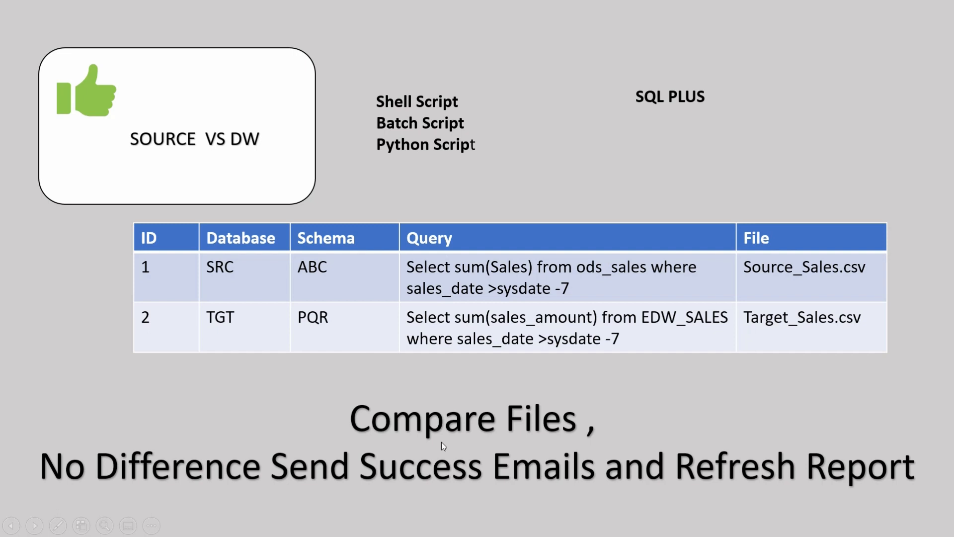
mouse_move(356, 496)
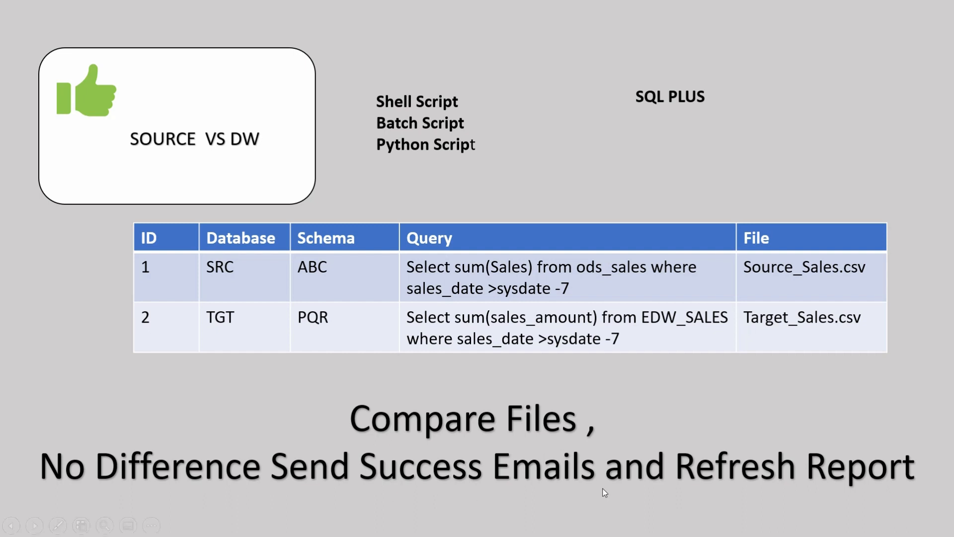
mouse_move(806, 497)
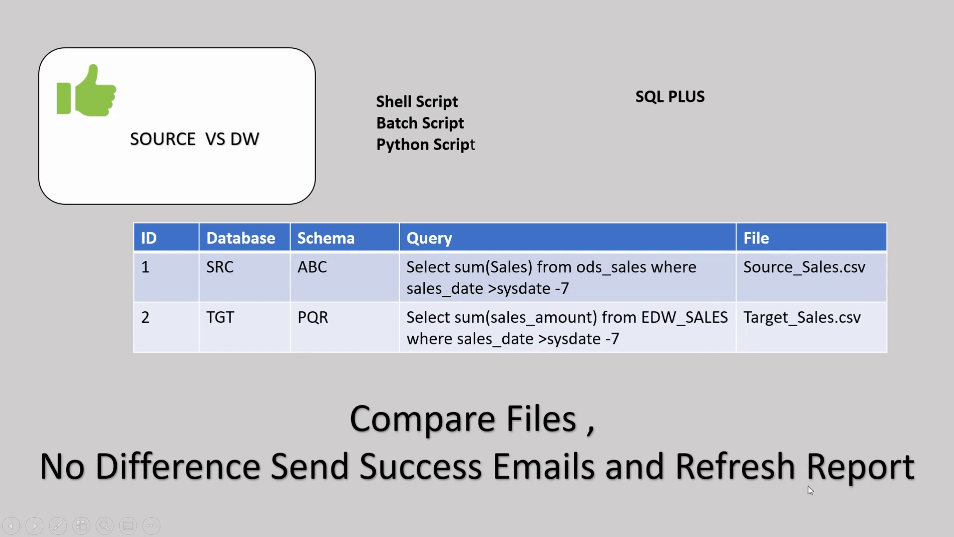
mouse_move(839, 481)
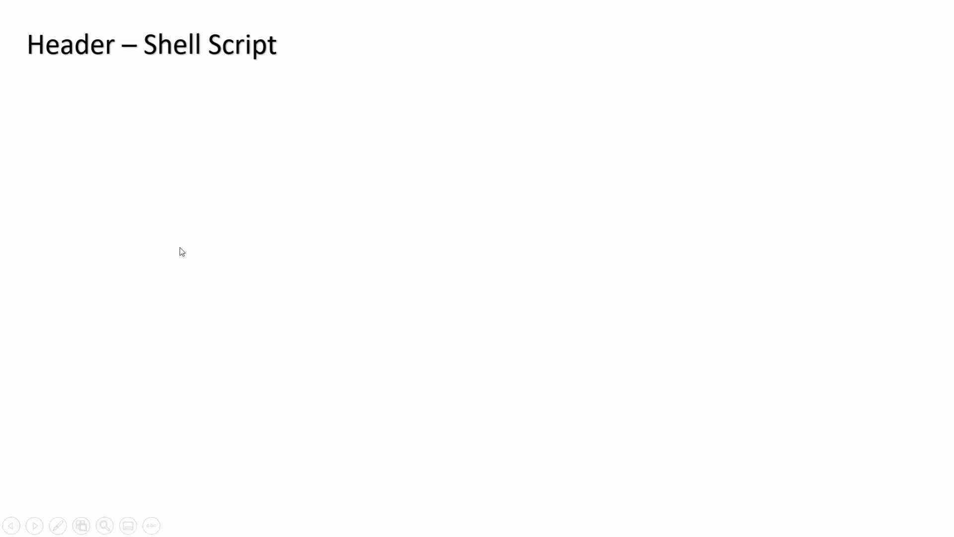
mouse_move(162, 151)
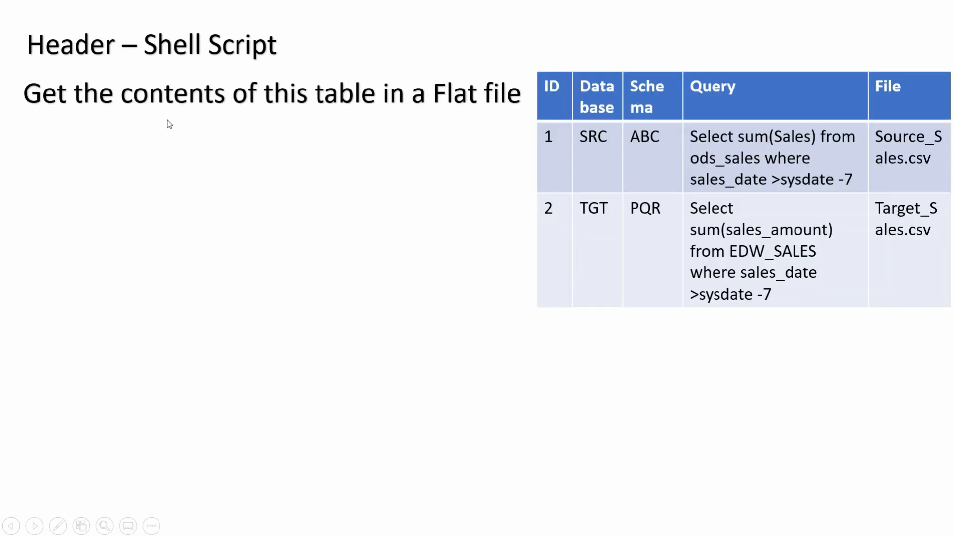
mouse_move(576, 170)
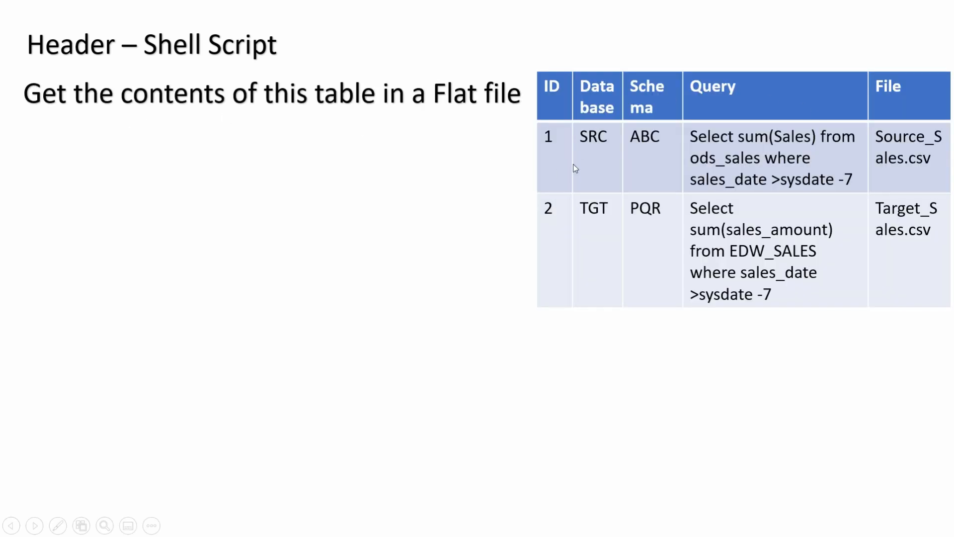
mouse_move(660, 132)
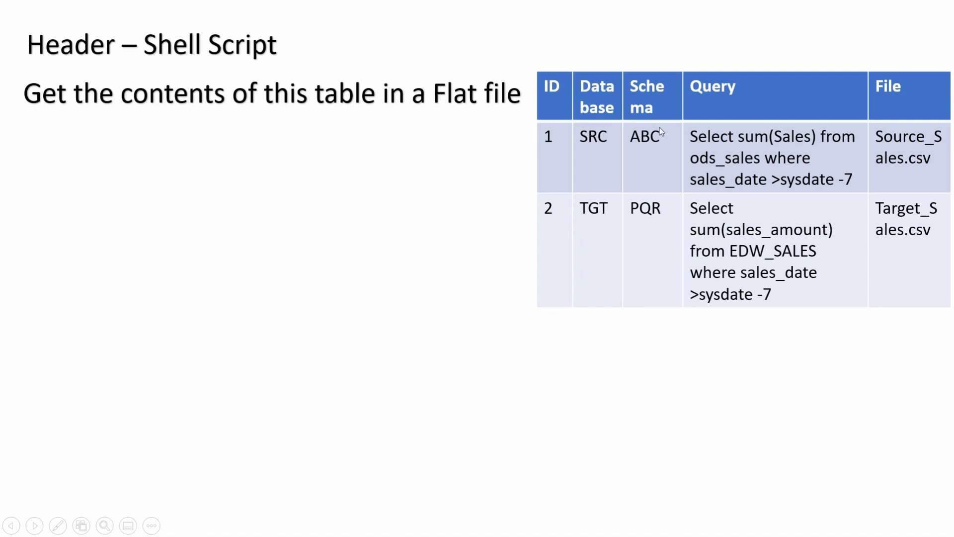
mouse_move(343, 102)
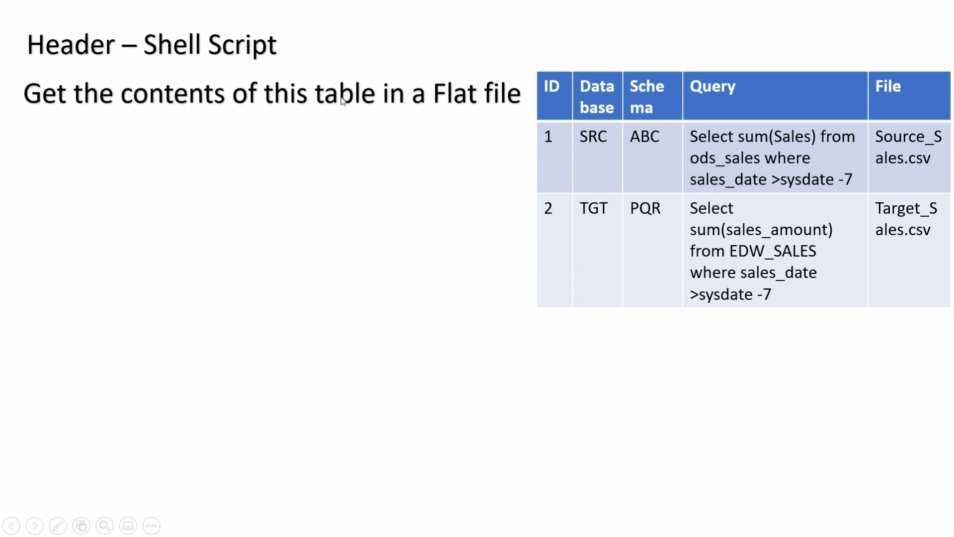
mouse_move(441, 116)
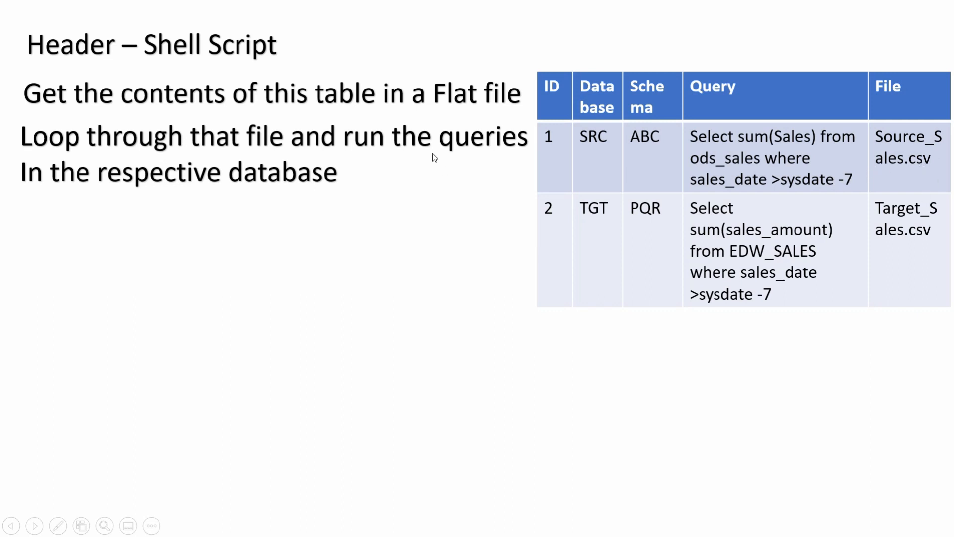
mouse_move(797, 206)
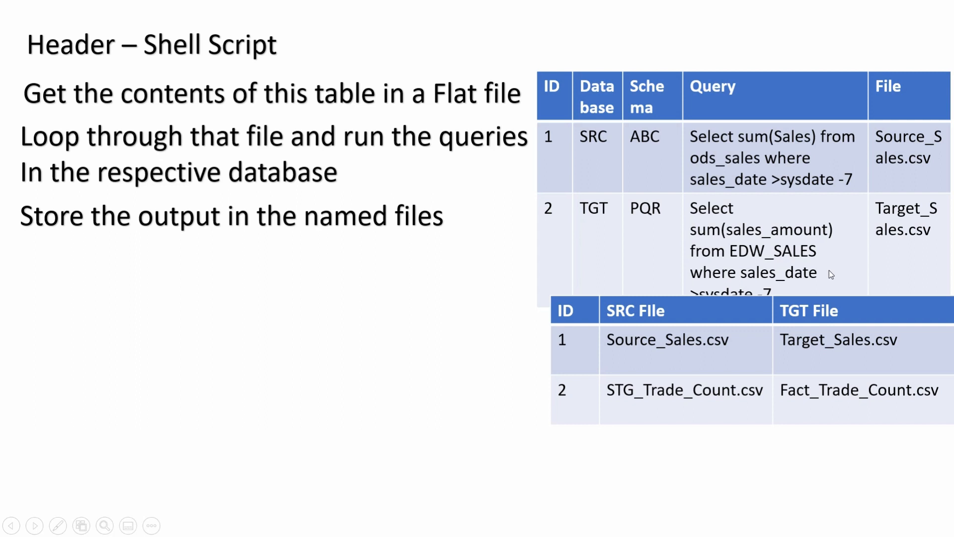
mouse_move(762, 272)
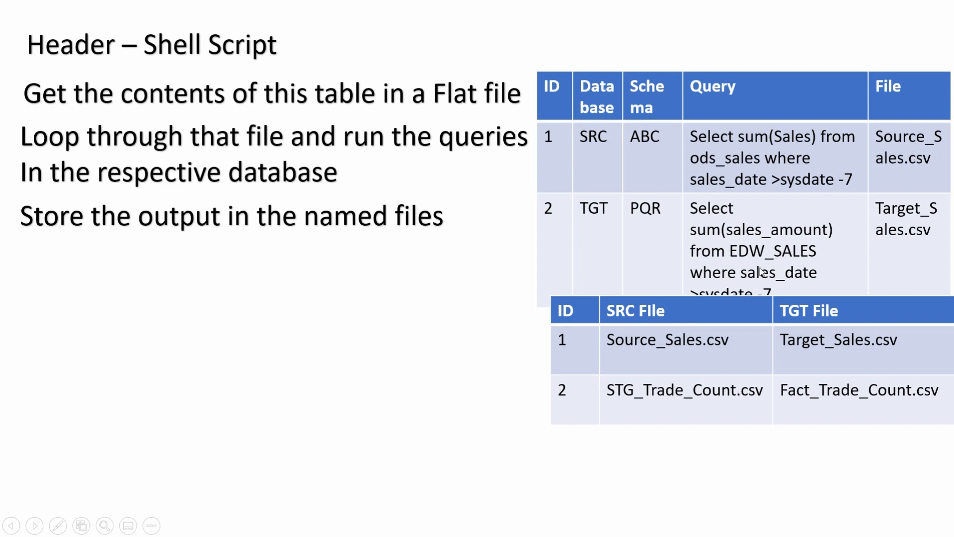
mouse_move(421, 255)
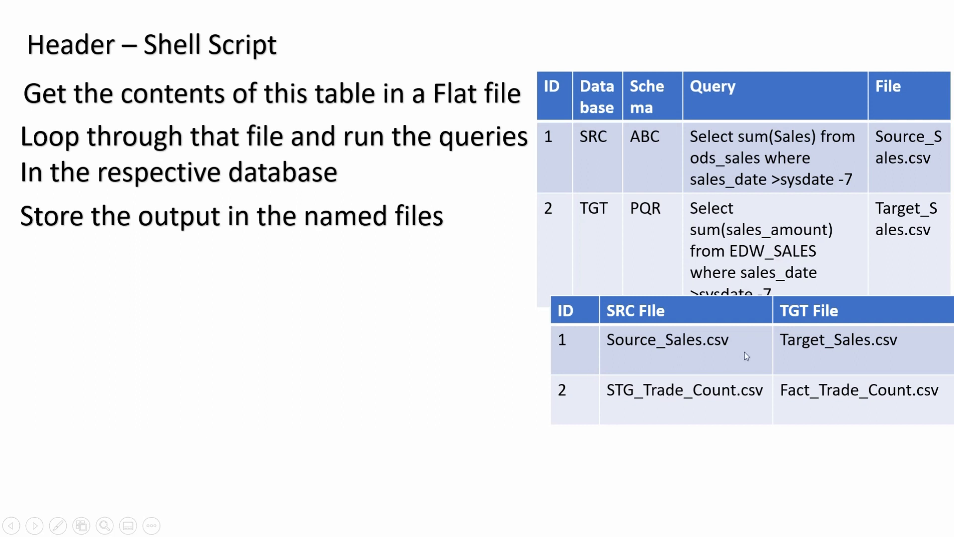
mouse_move(751, 346)
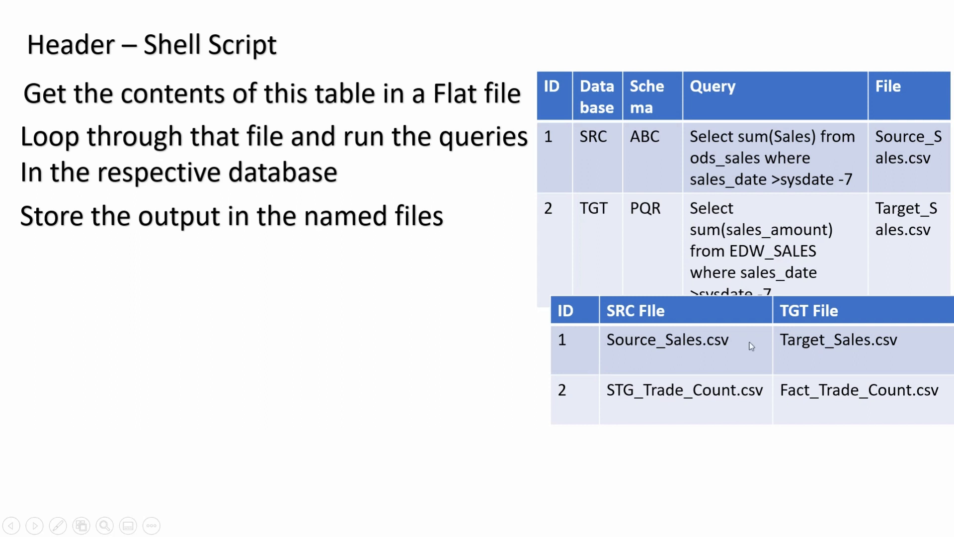
mouse_move(752, 366)
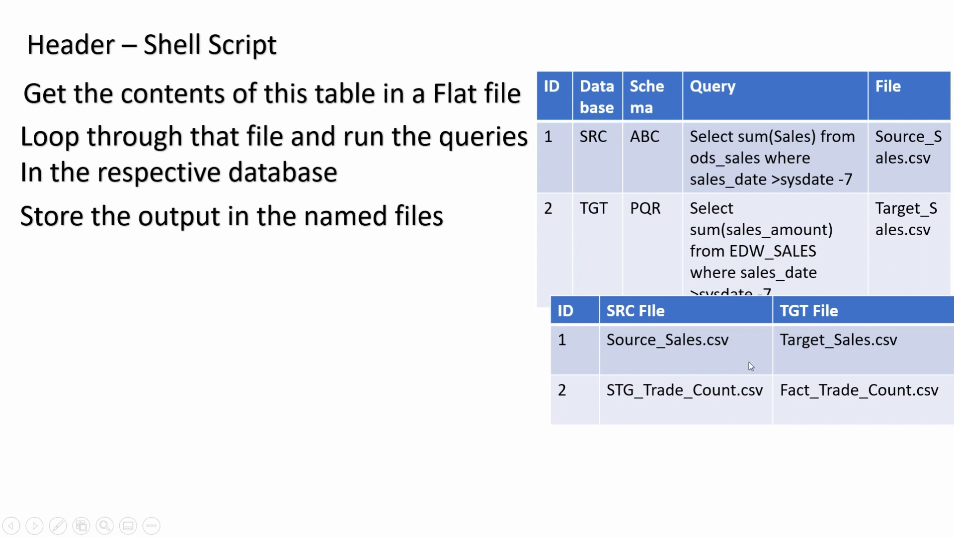
mouse_move(615, 356)
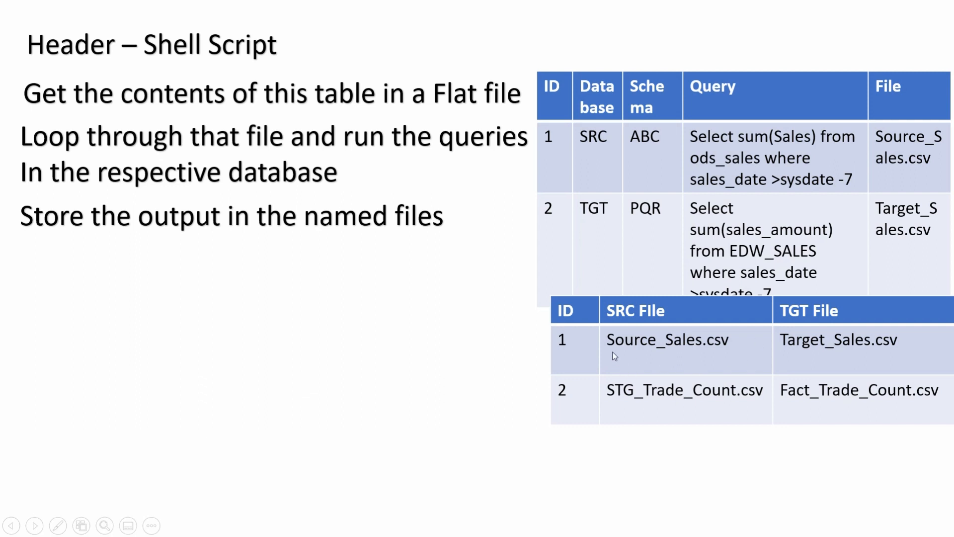
mouse_move(639, 393)
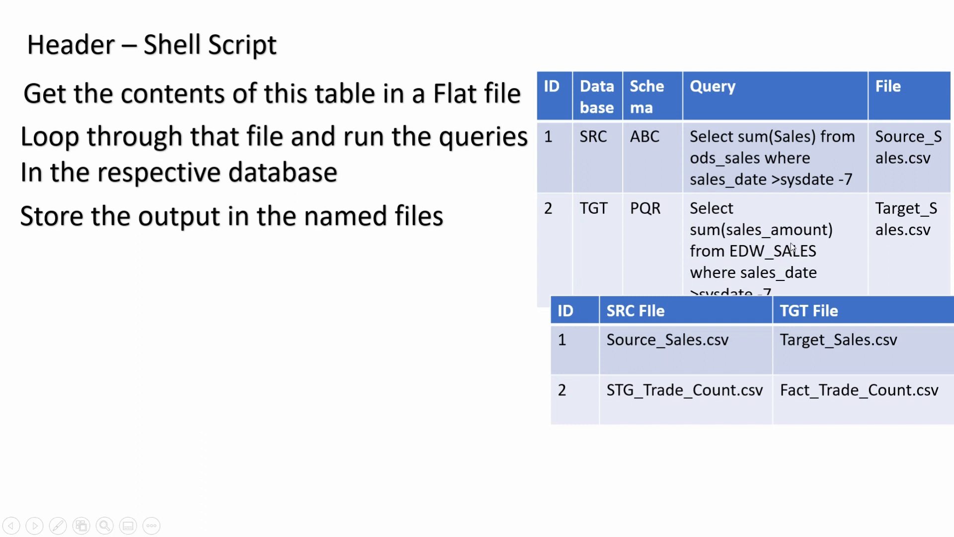
mouse_move(829, 263)
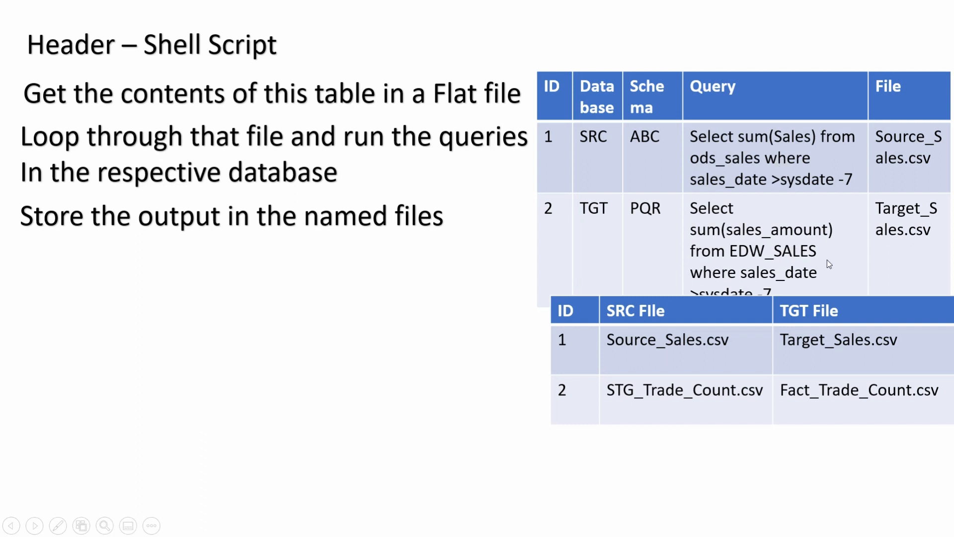
mouse_move(674, 283)
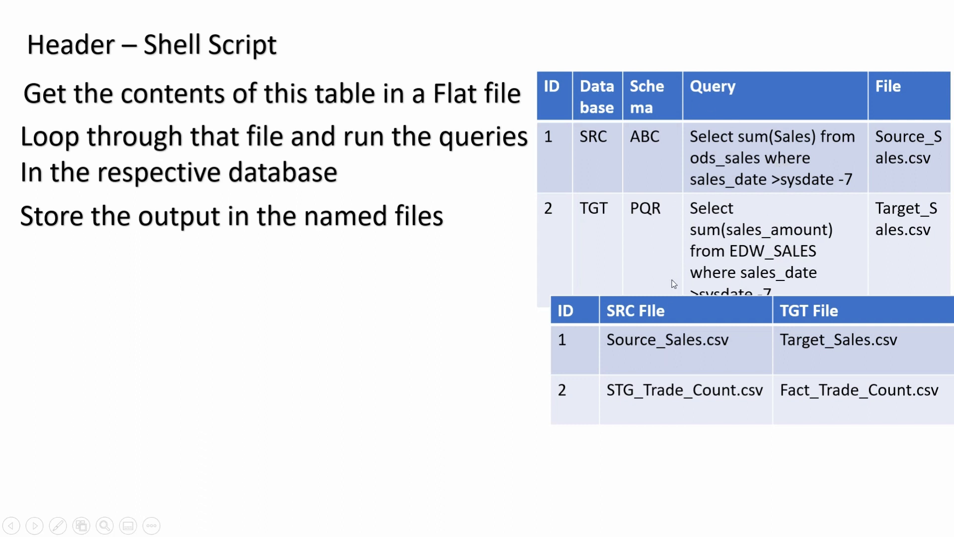
mouse_move(663, 379)
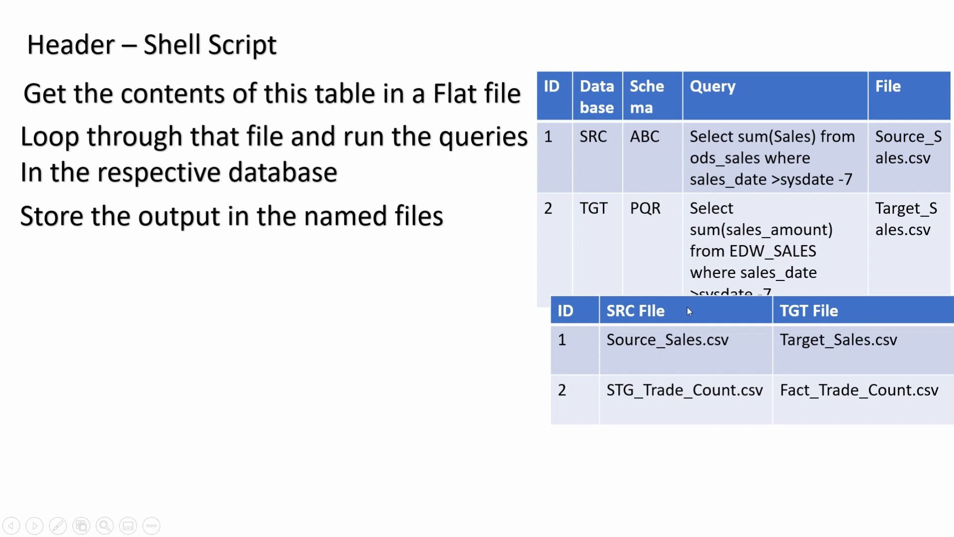
mouse_move(667, 333)
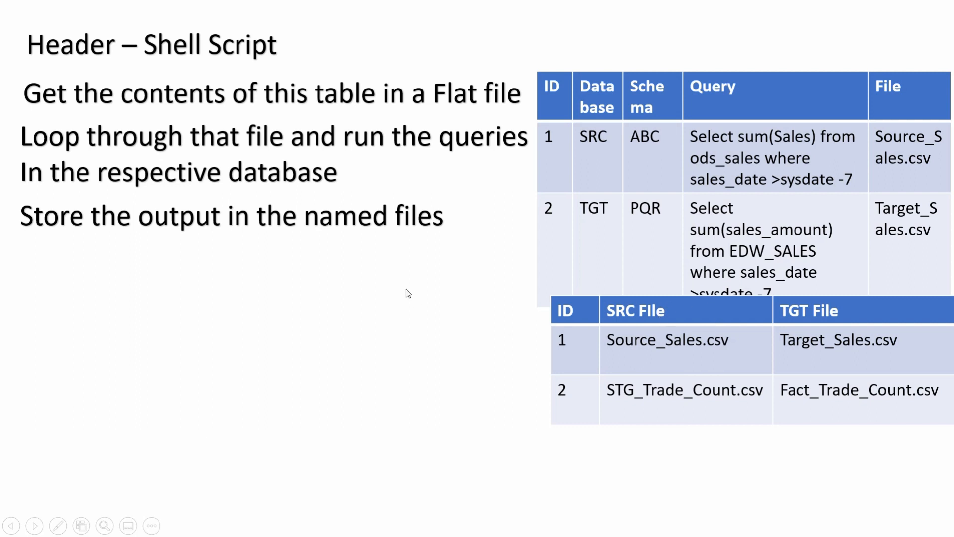
text(Perform comparison of appropriate files and check if it crosses threshold)
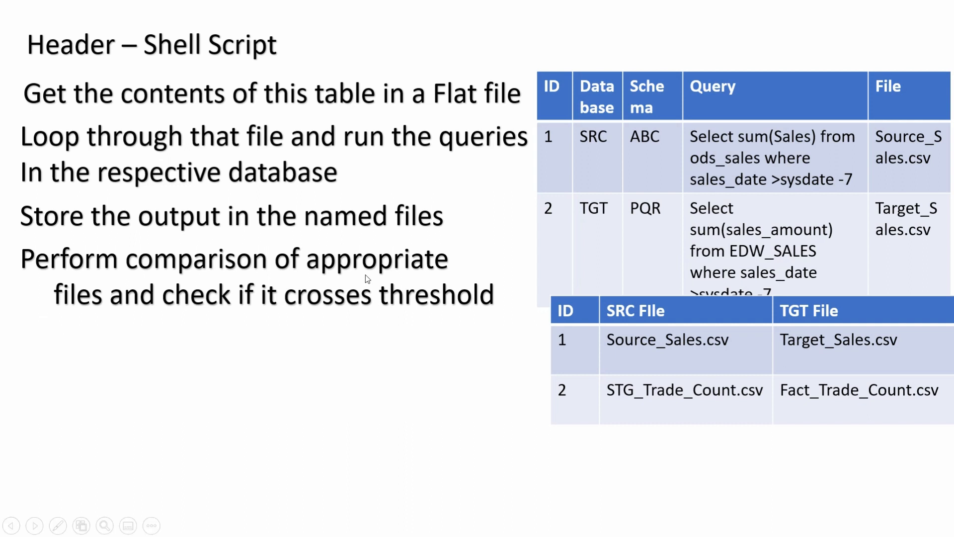
mouse_move(386, 329)
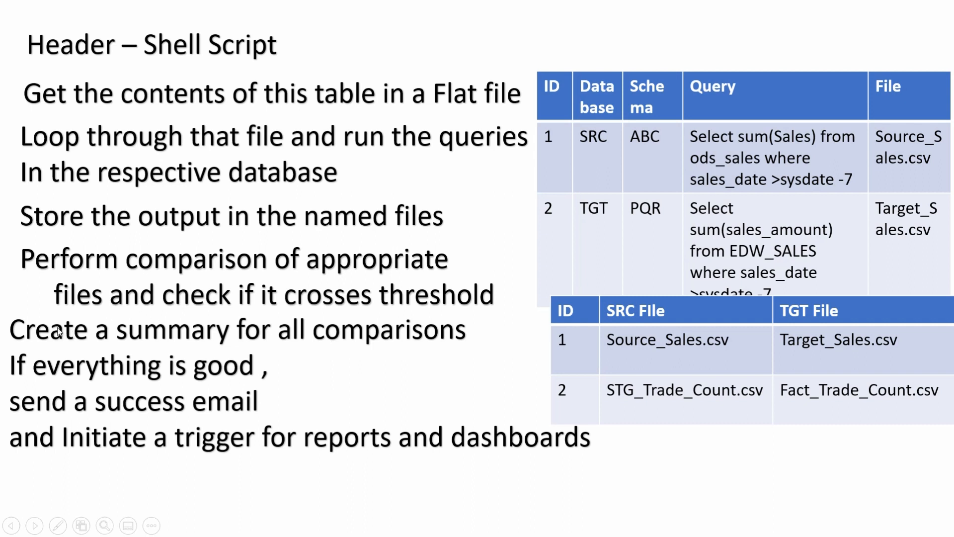
mouse_move(394, 353)
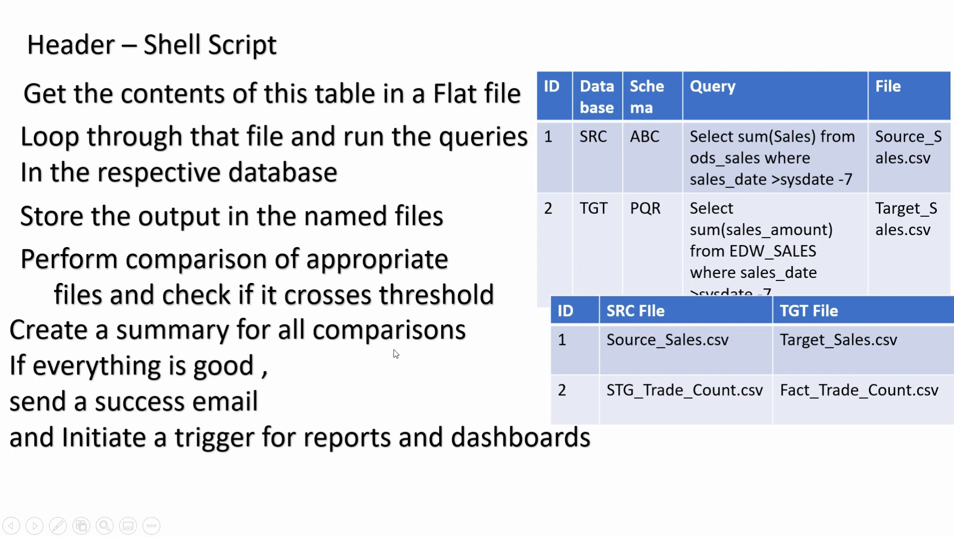
mouse_move(146, 382)
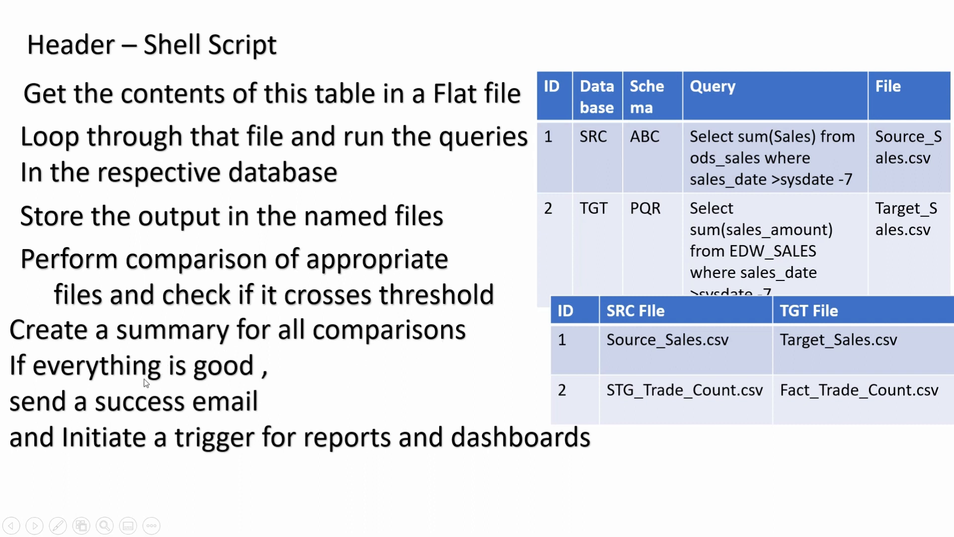
mouse_move(172, 433)
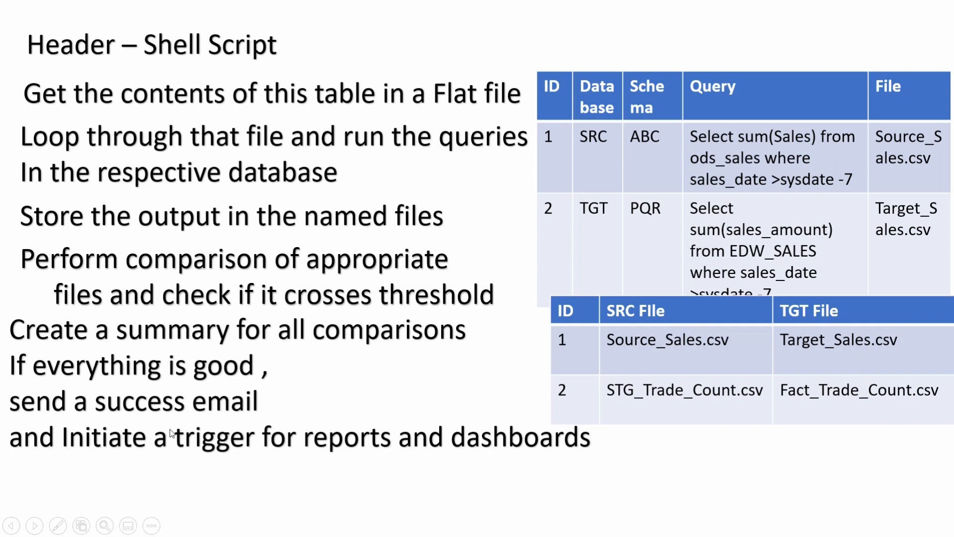
mouse_move(287, 461)
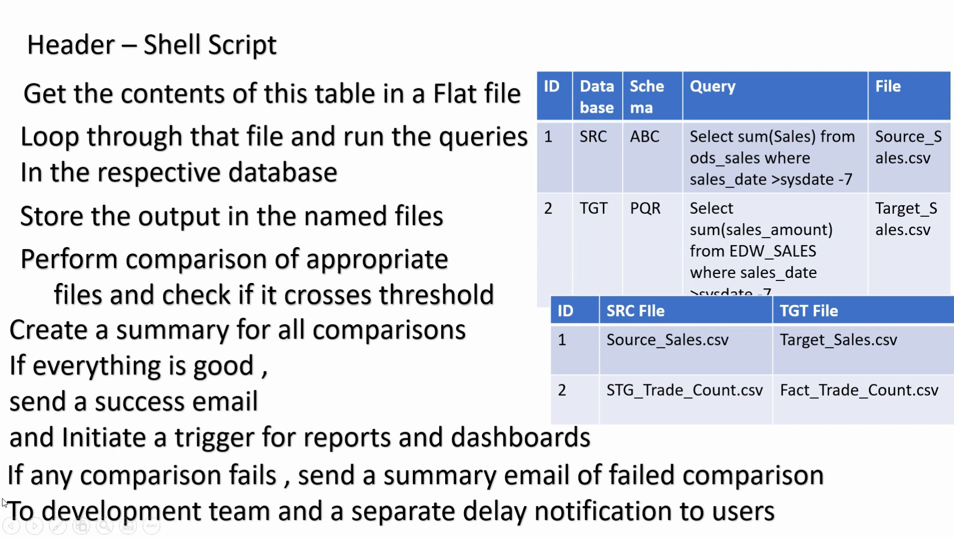
mouse_move(327, 460)
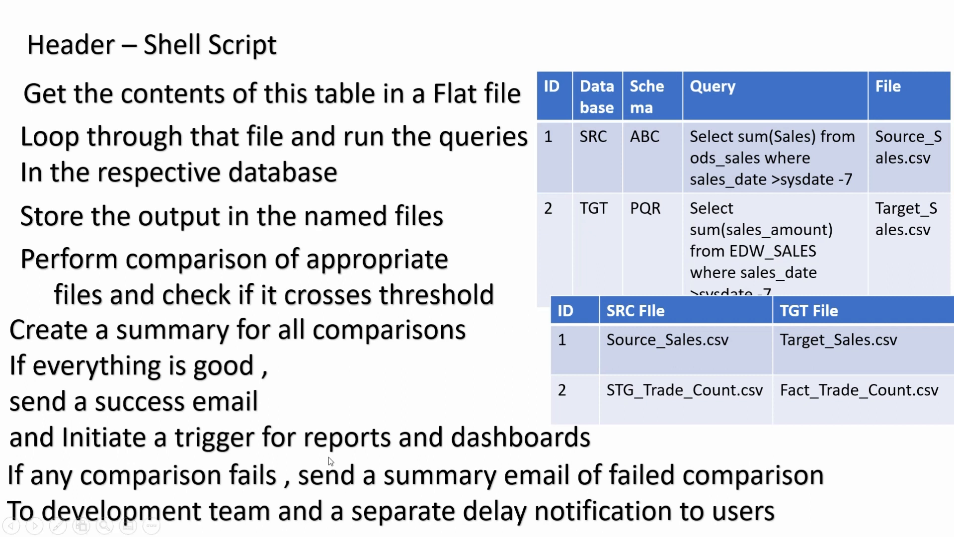